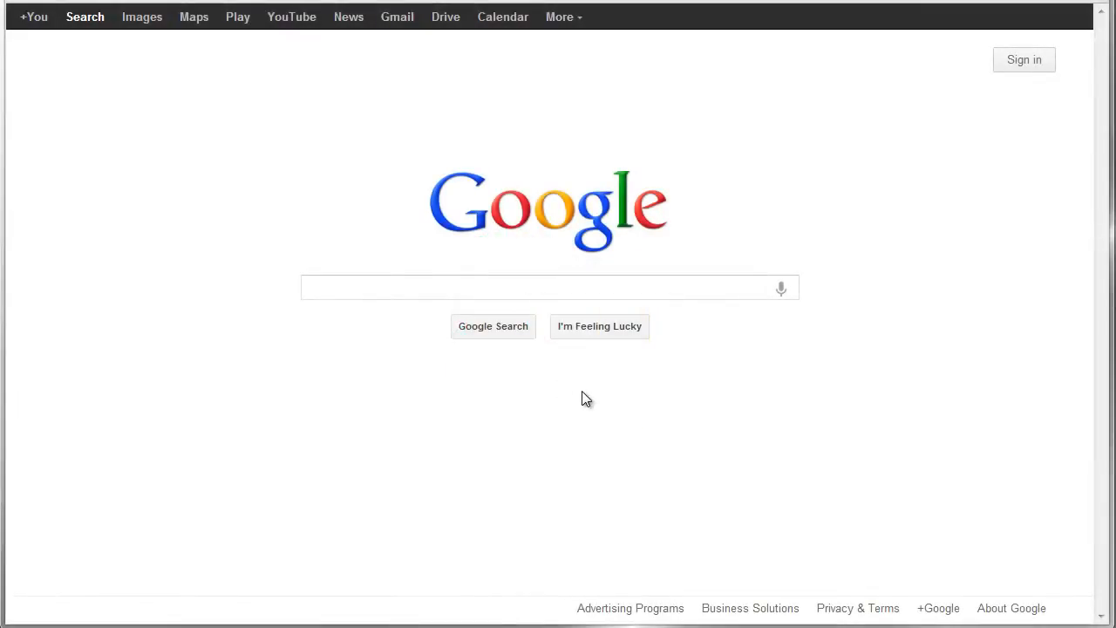
{"action": "mouse_move", "coordinate": [241, 211]}
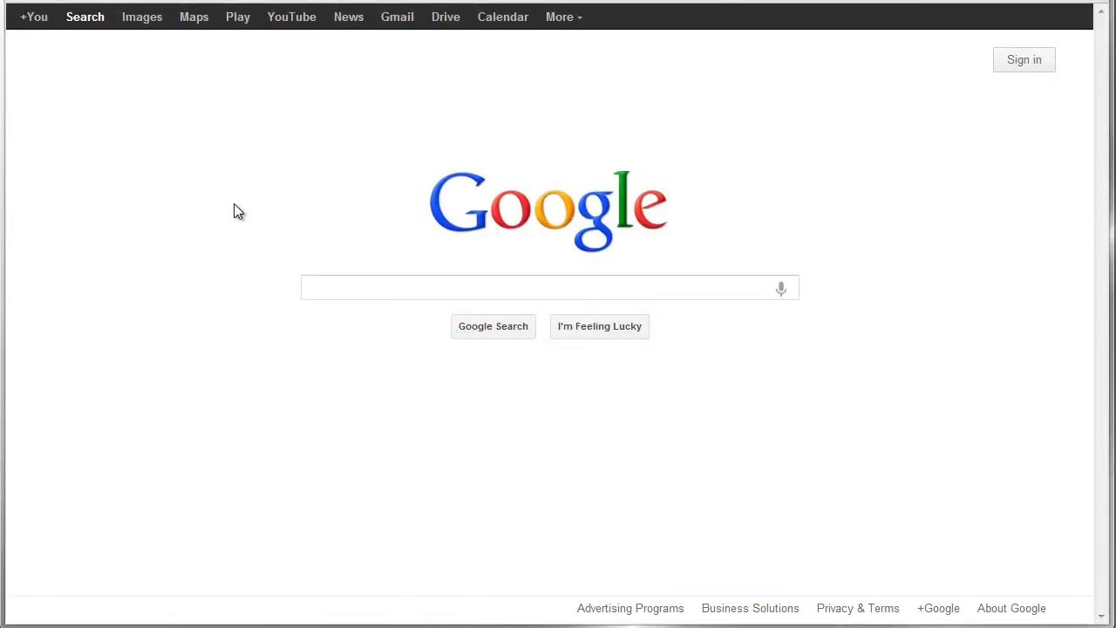
{"action": "mouse_move", "coordinate": [210, 213]}
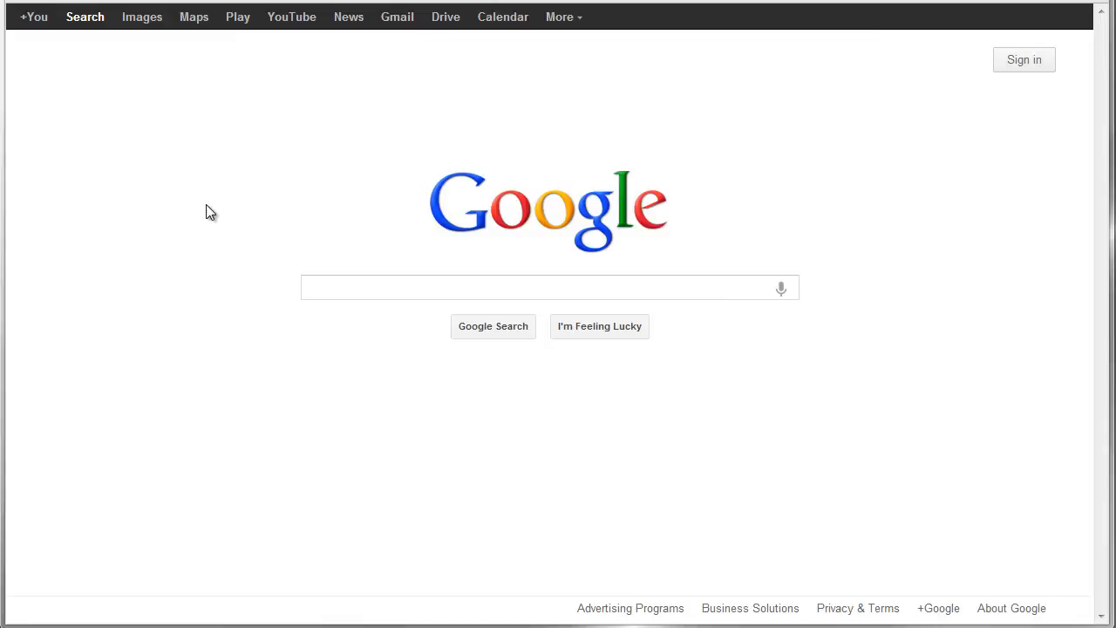
{"action": "mouse_move", "coordinate": [214, 206]}
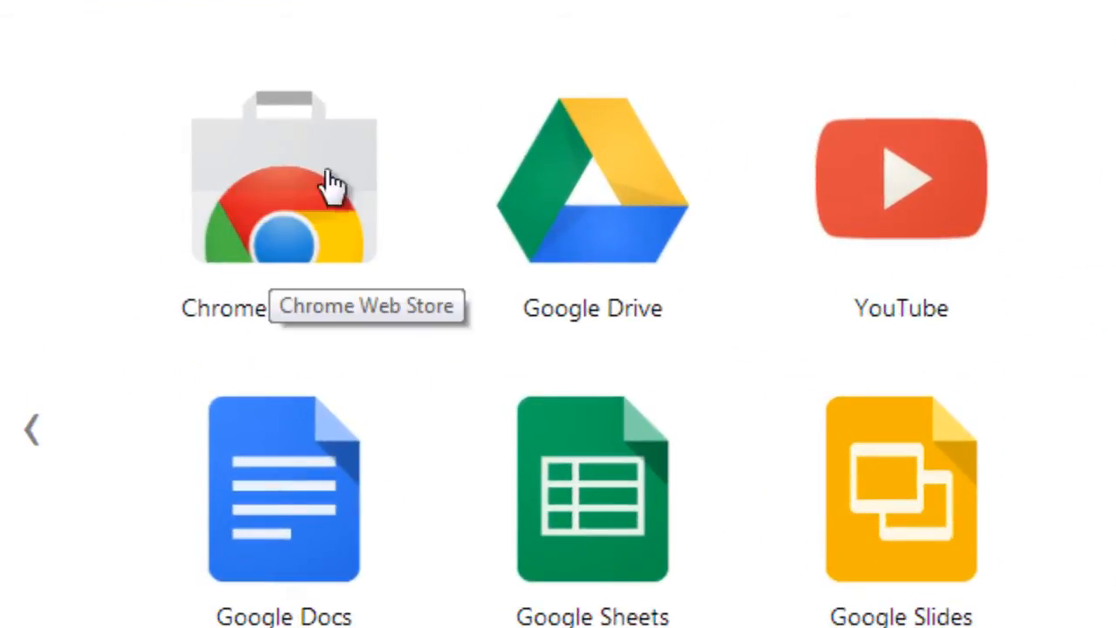
{"action": "mouse_move", "coordinate": [293, 209]}
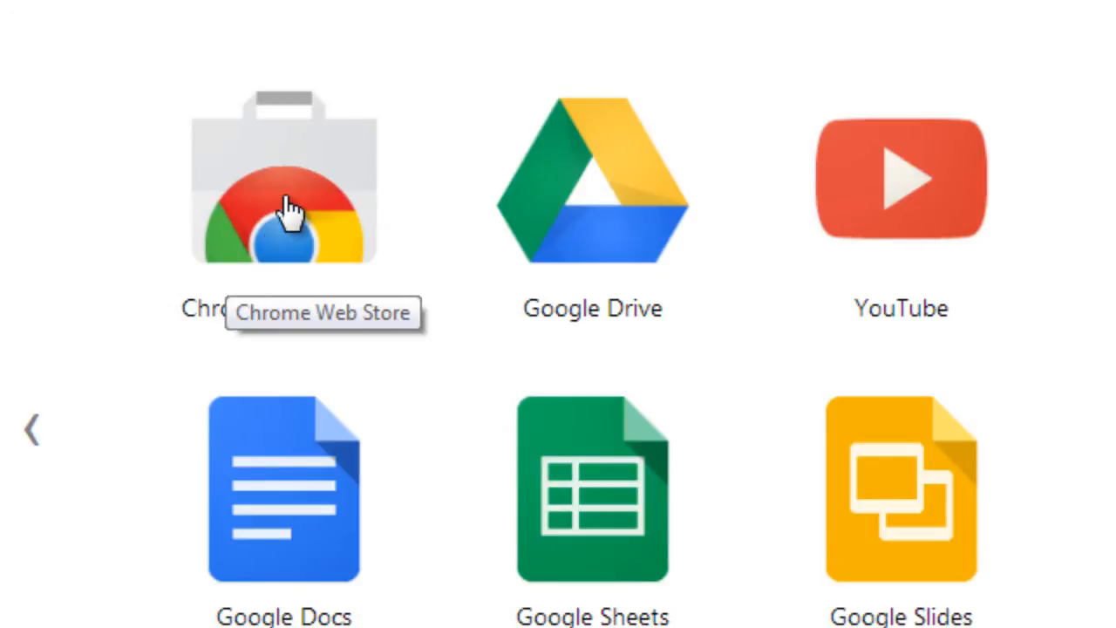
Open the Chrome Web Store from the new tab page's Apps panel.
{"action": "left_click", "coordinate": [286, 178]}
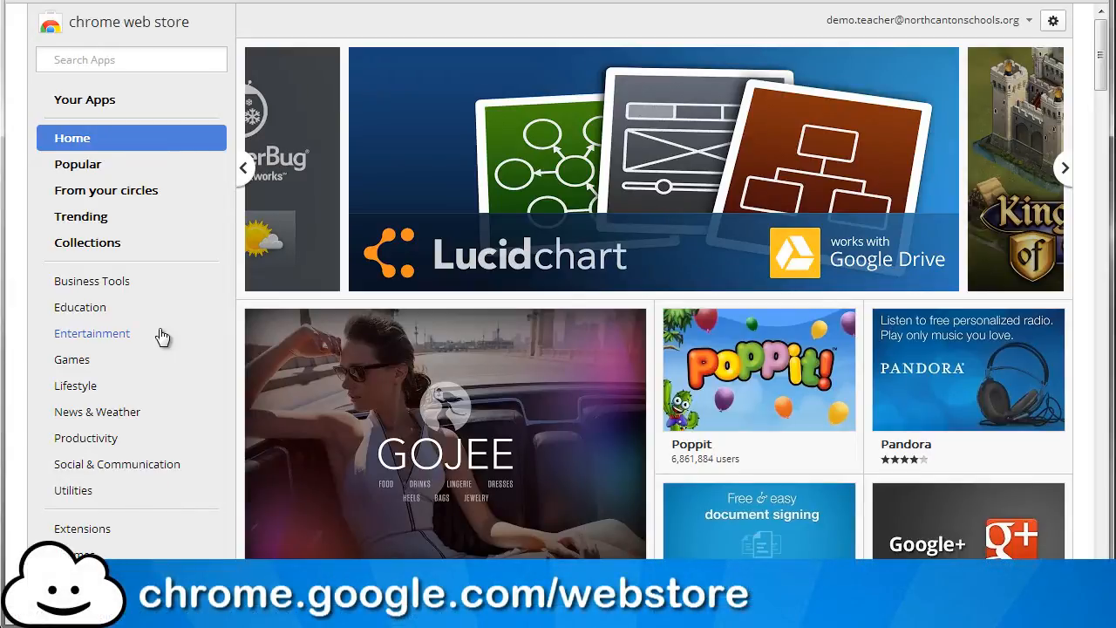
Browse the Popular, Education and Productivity categories from the Web Store sidebar.
{"action": "left_click", "coordinate": [1063, 168]}
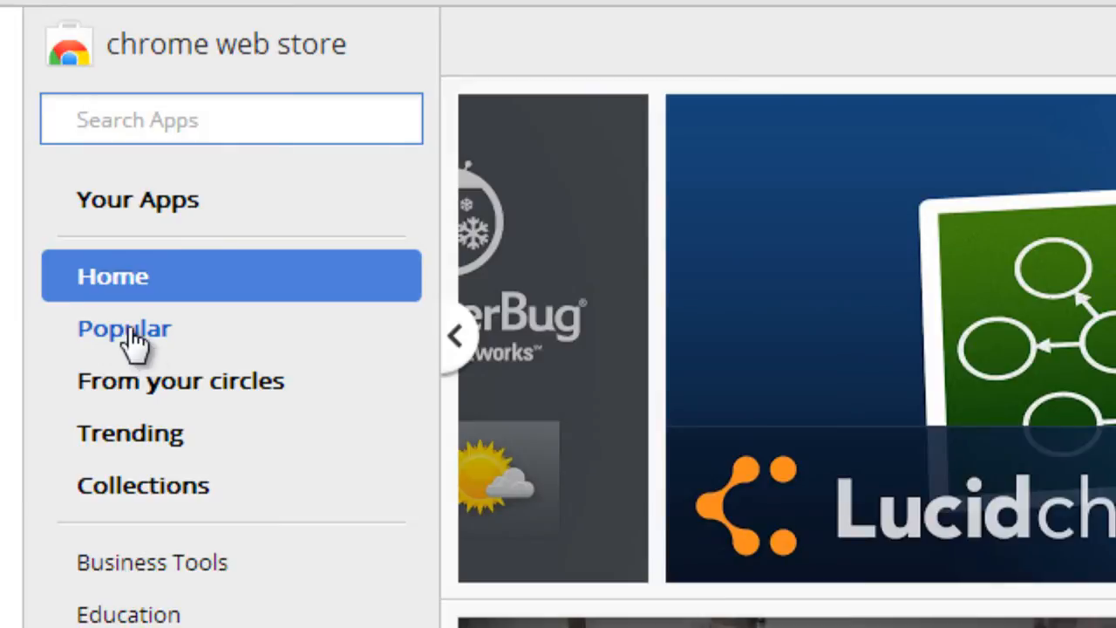
{"action": "left_click", "coordinate": [124, 327]}
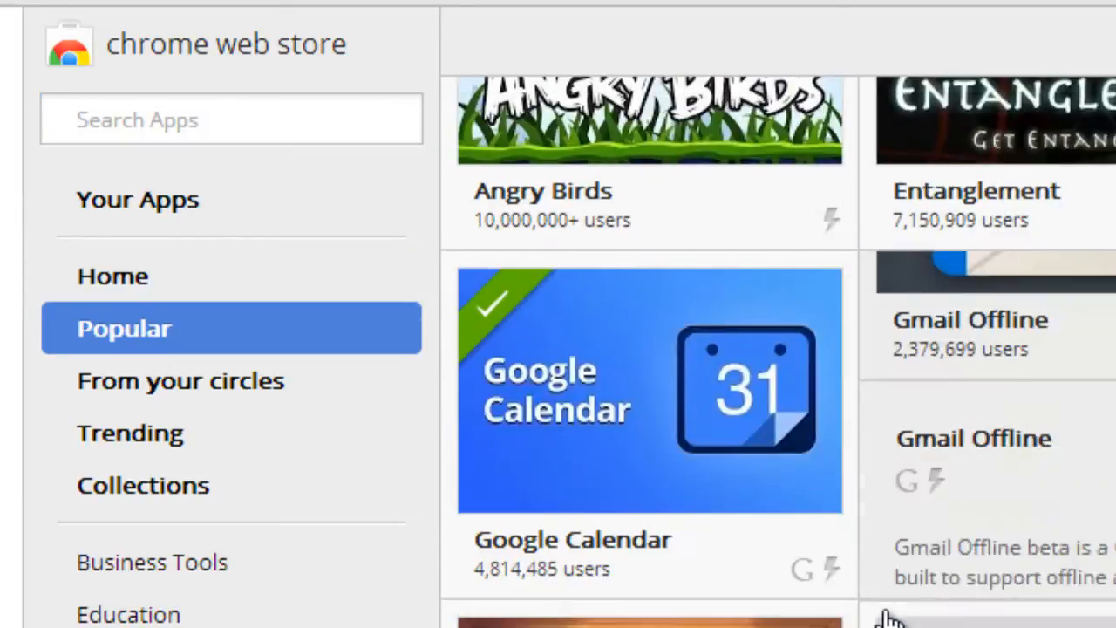
{"action": "scroll", "scroll_direction": "down", "scroll_amount": 3}
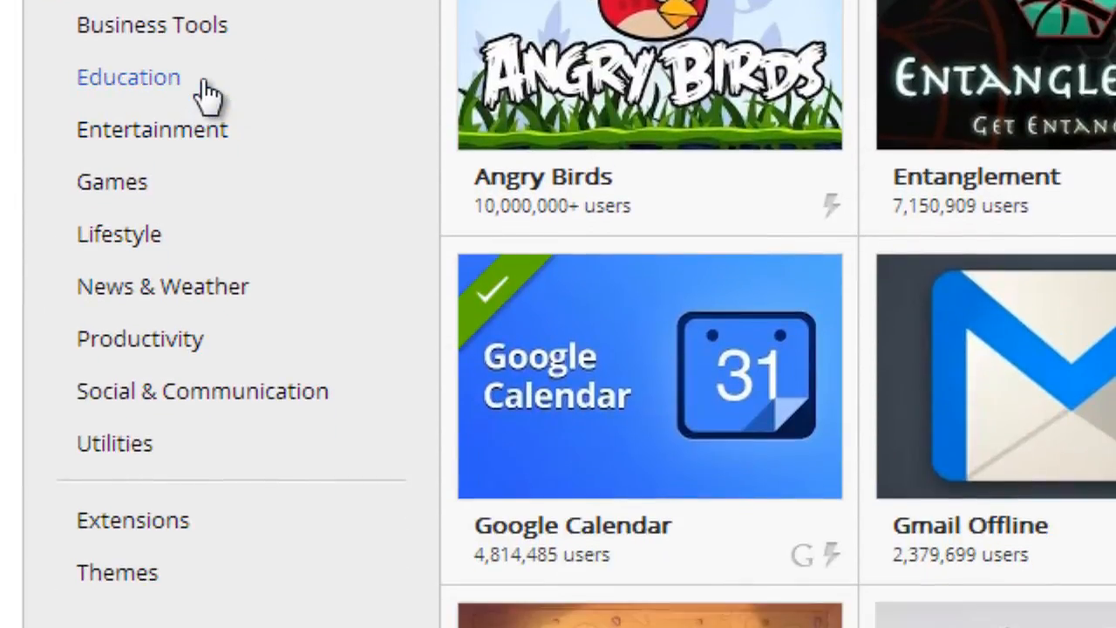
{"action": "left_click", "coordinate": [129, 77]}
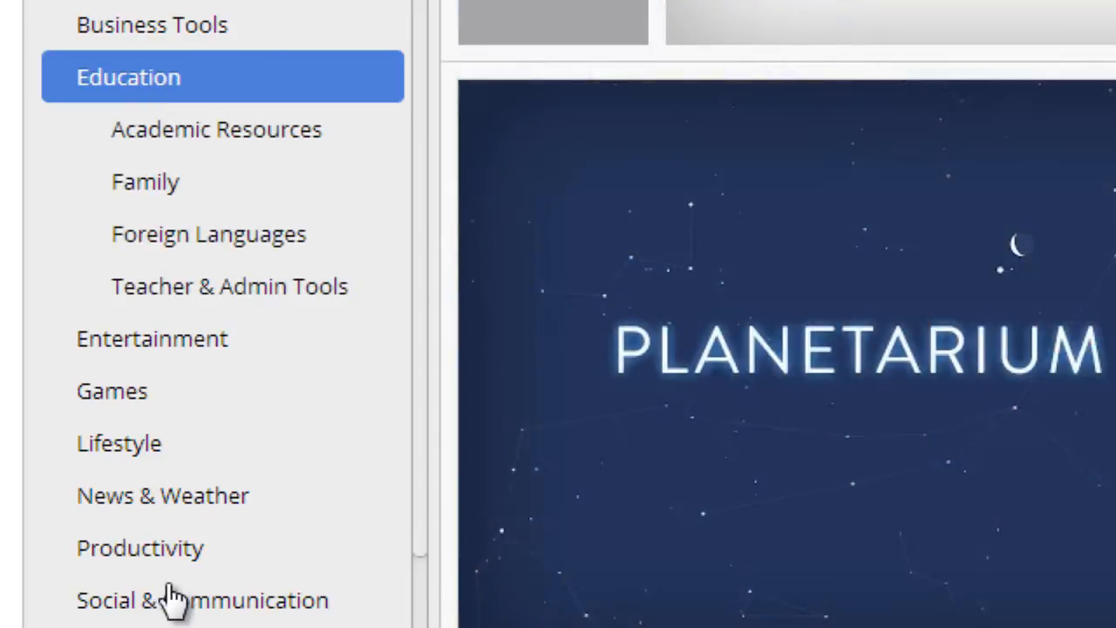
{"action": "left_click", "coordinate": [139, 547]}
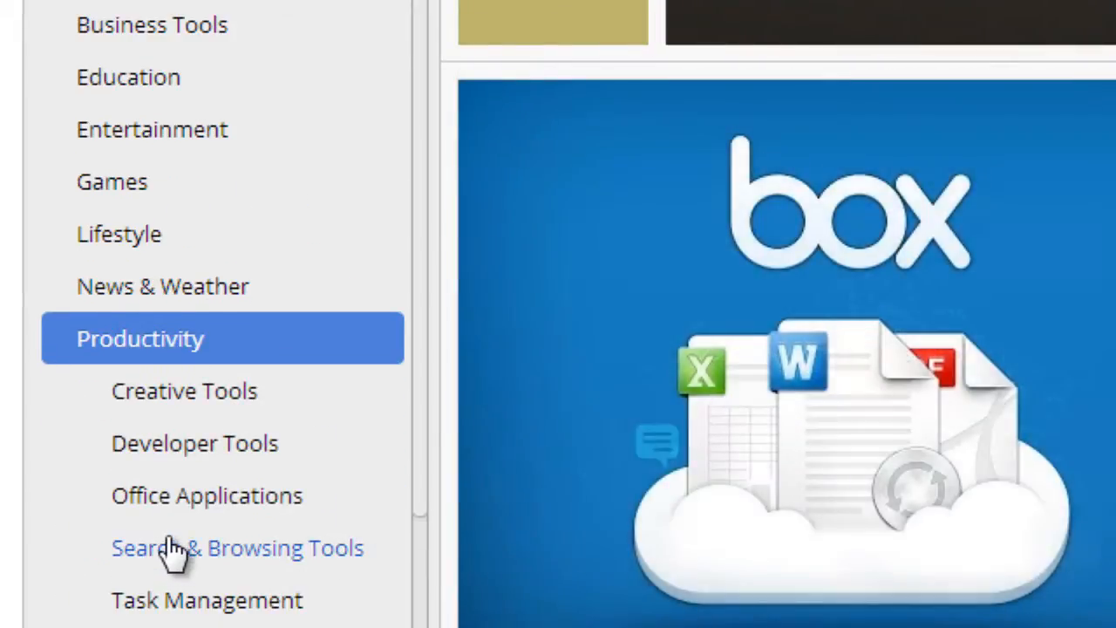
{"action": "scroll", "scroll_direction": "up", "scroll_amount": 3}
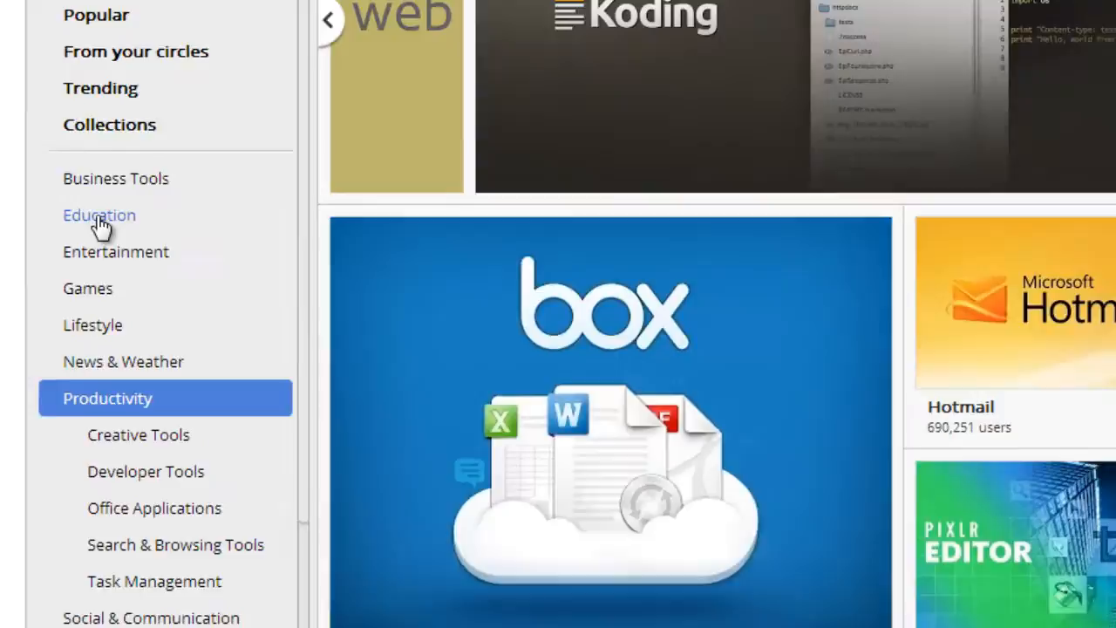
Show the Education category and open the GeoGebra app's detail page from its grid.
{"action": "left_click", "coordinate": [98, 214]}
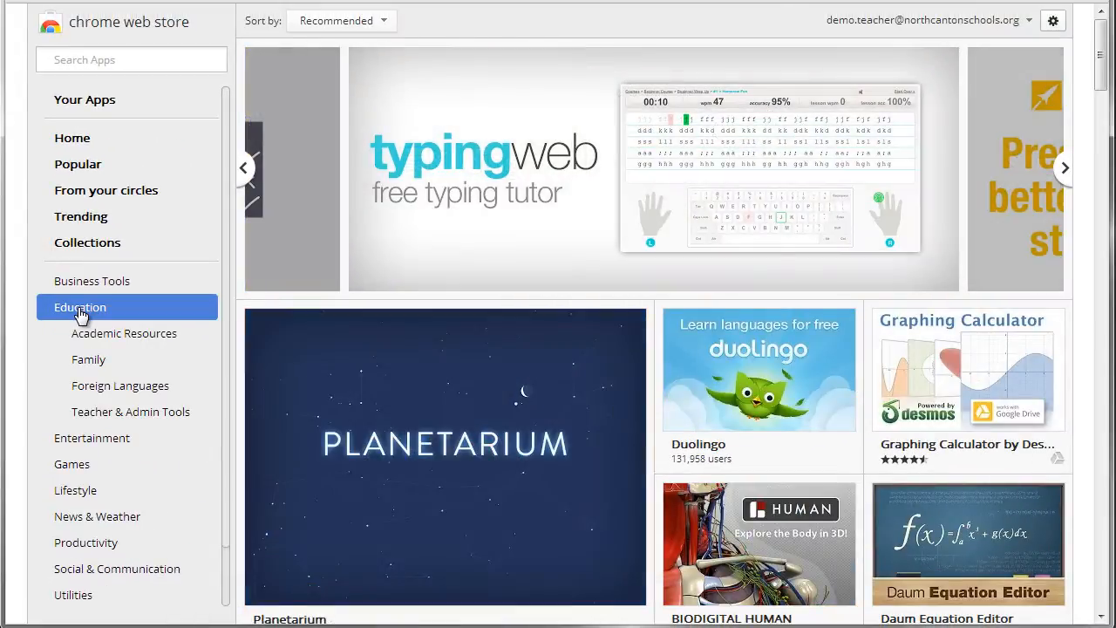
{"action": "mouse_move", "coordinate": [679, 342]}
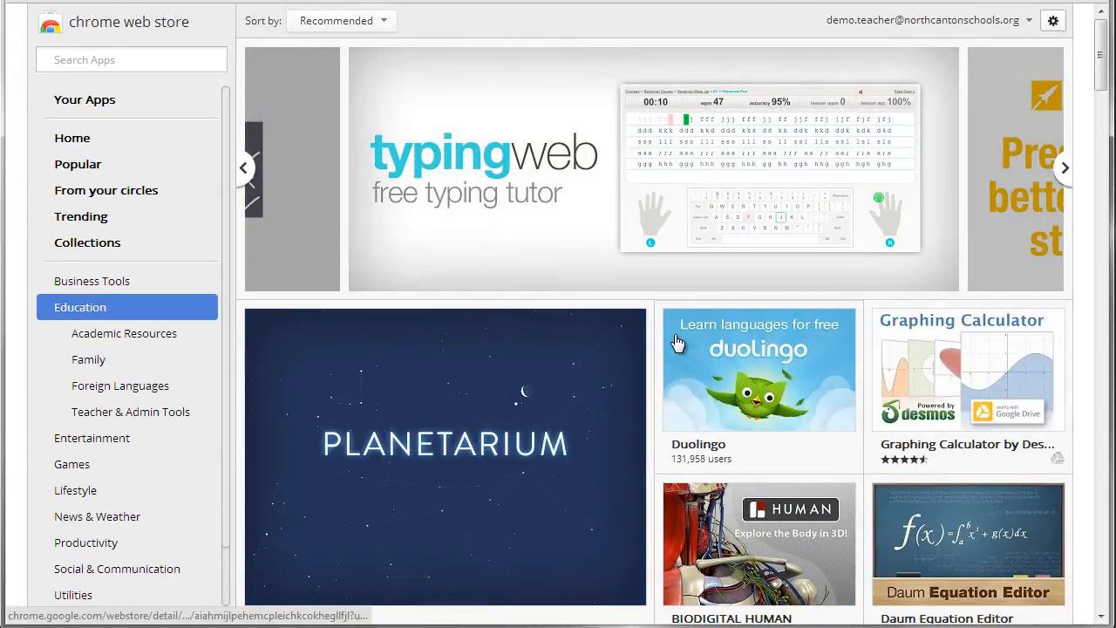
{"action": "mouse_move", "coordinate": [654, 358]}
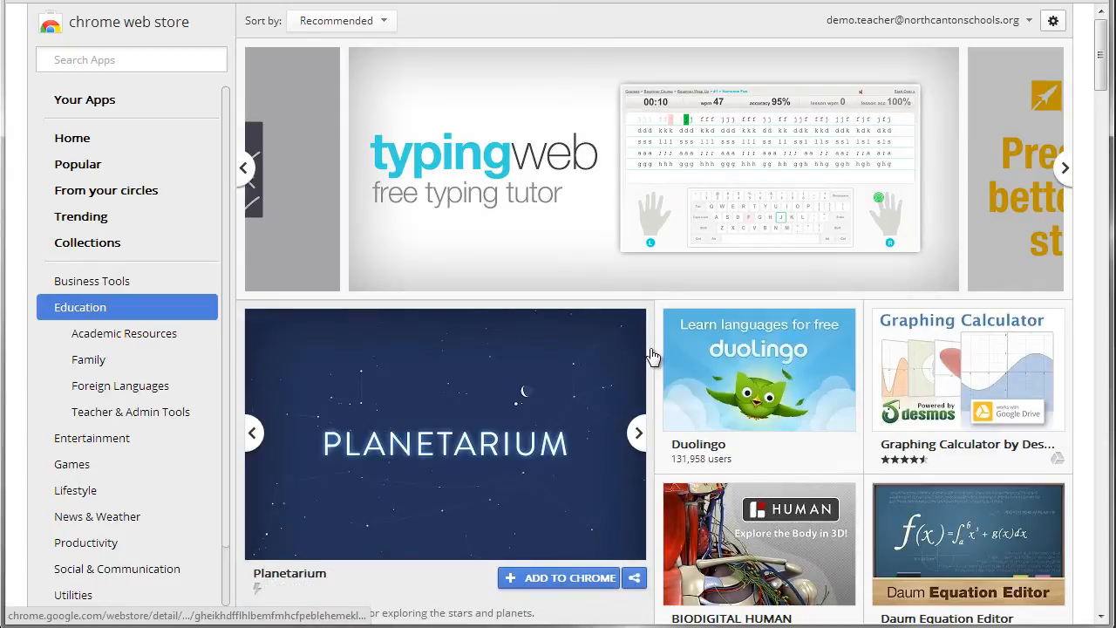
{"action": "scroll", "scroll_direction": "down", "scroll_amount": 3}
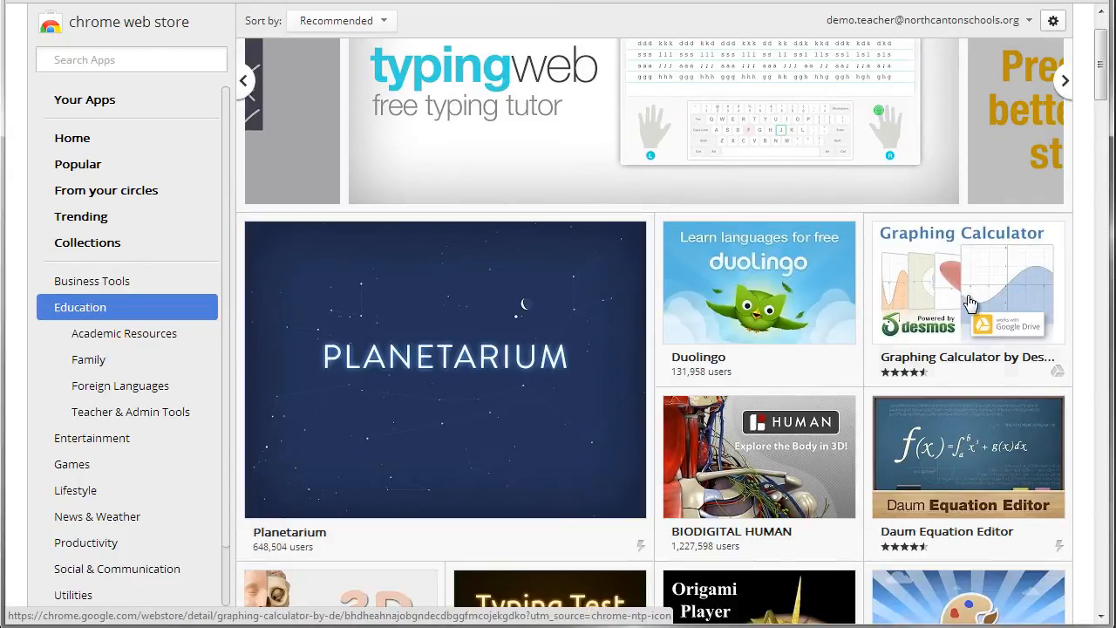
{"action": "scroll", "scroll_direction": "down", "scroll_amount": 3}
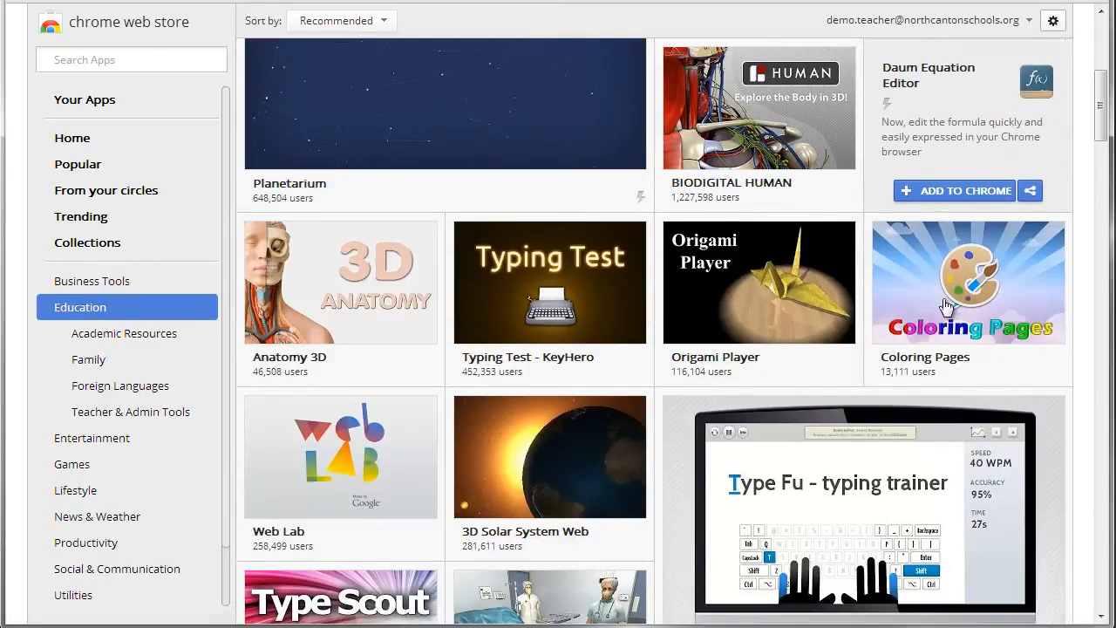
{"action": "scroll", "scroll_direction": "down", "scroll_amount": 3}
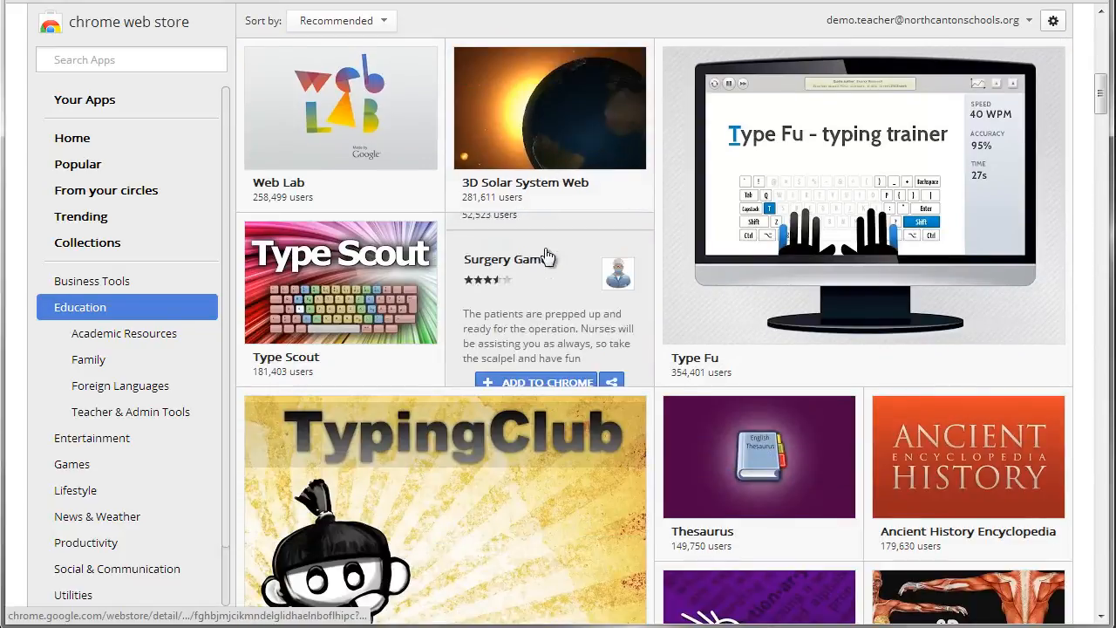
{"action": "scroll", "scroll_direction": "down", "scroll_amount": 3}
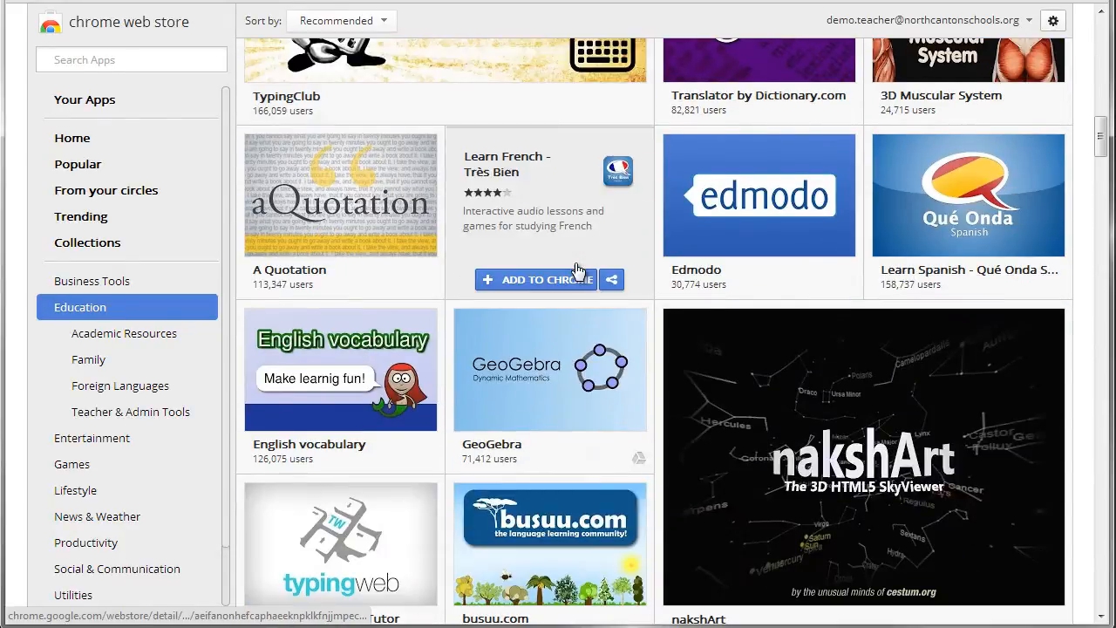
{"action": "scroll", "scroll_direction": "down", "scroll_amount": 3}
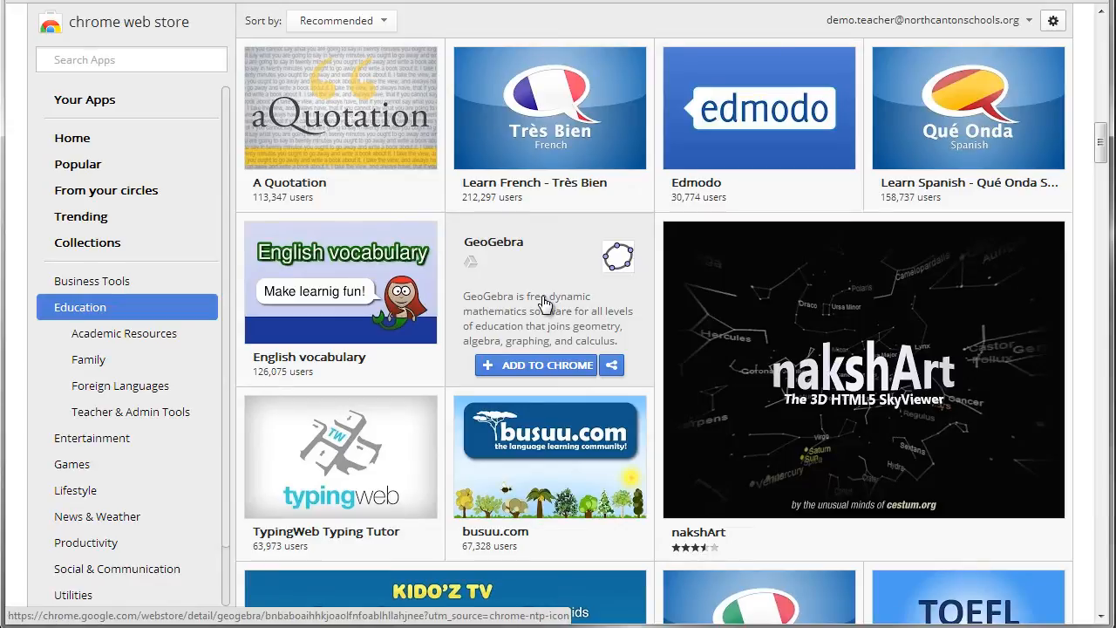
{"action": "mouse_move", "coordinate": [547, 310]}
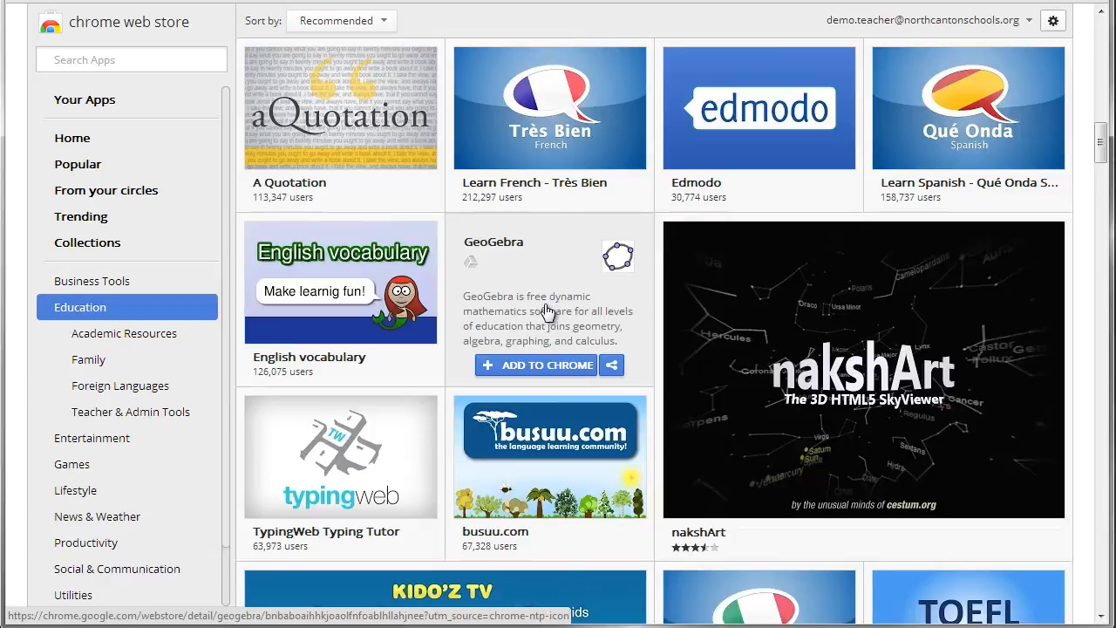
{"action": "mouse_move", "coordinate": [530, 272]}
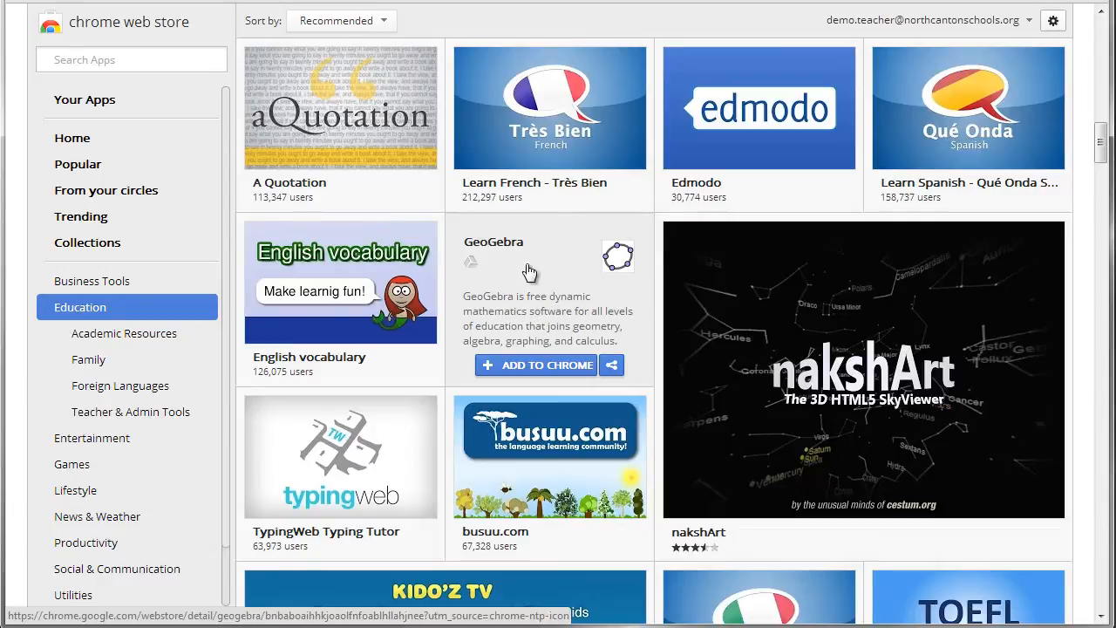
{"action": "left_click", "coordinate": [492, 240]}
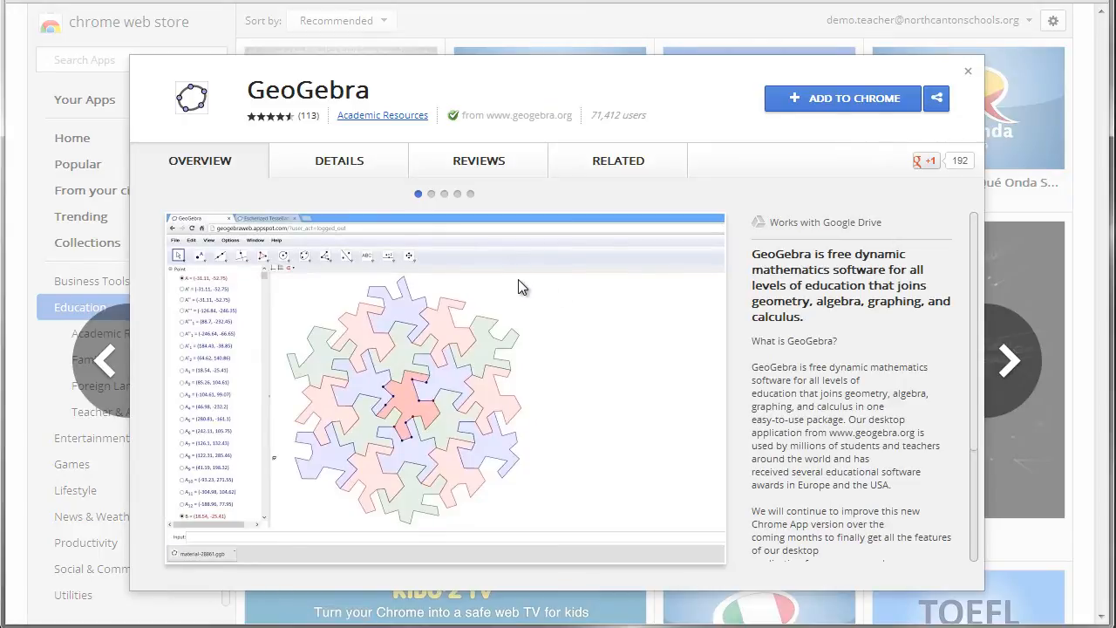
Browse GeoGebra's screenshots, description, reviews and related apps, ending on its overview.
{"action": "left_click", "coordinate": [443, 194]}
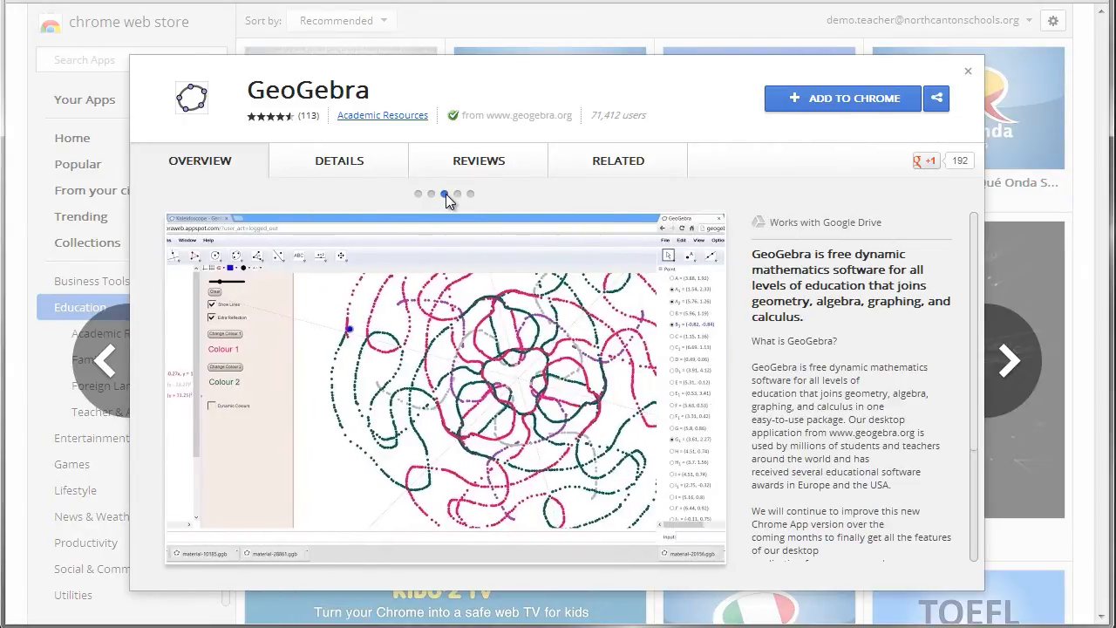
{"action": "left_click", "coordinate": [338, 161]}
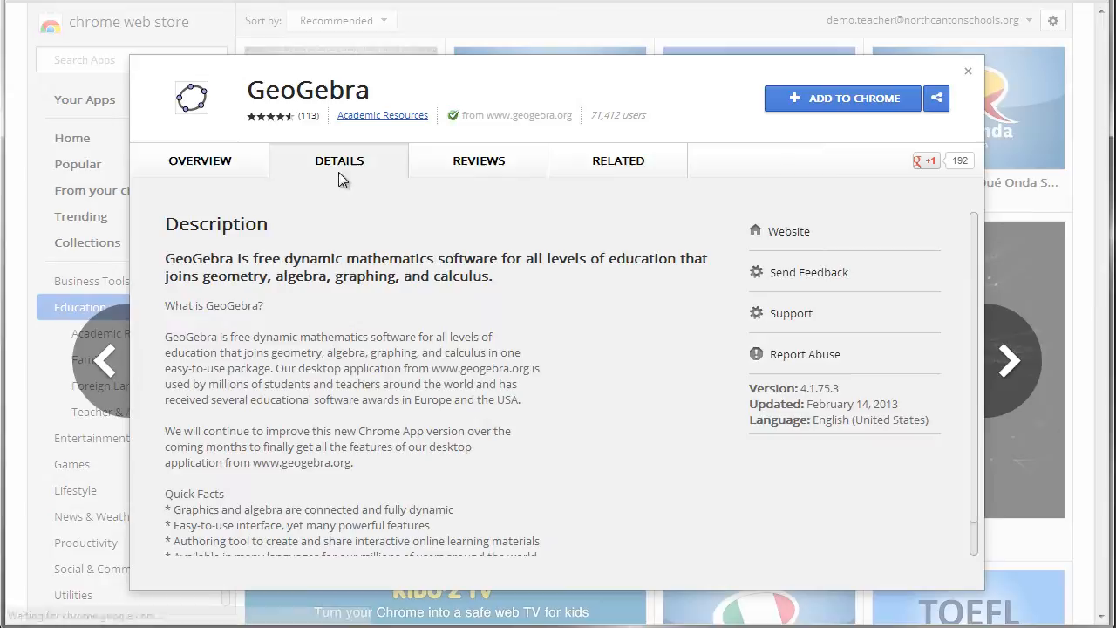
{"action": "mouse_move", "coordinate": [485, 181]}
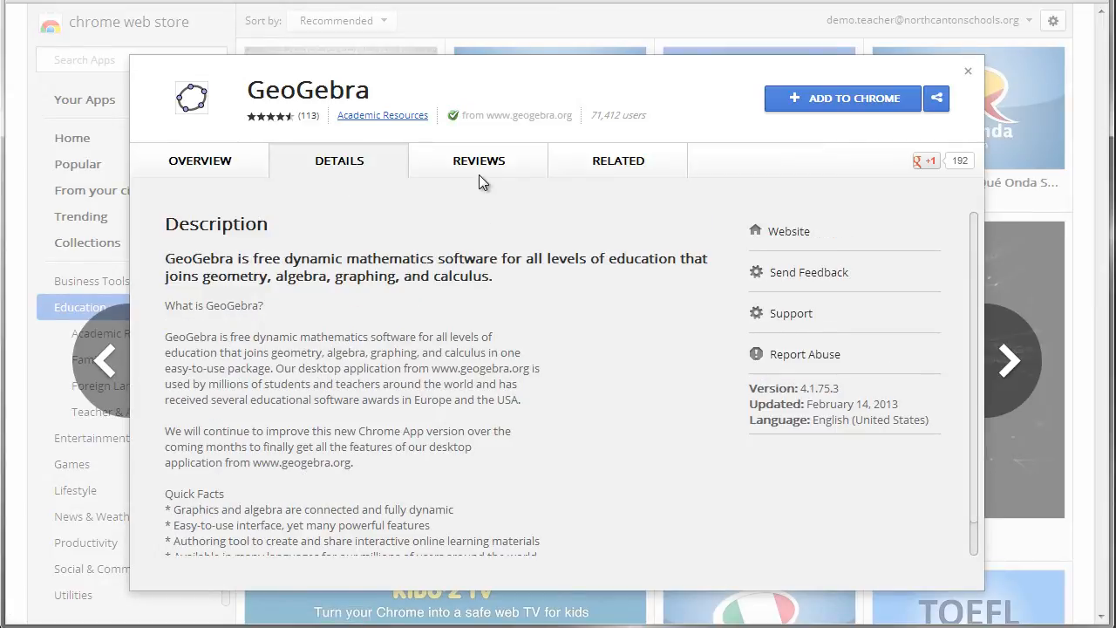
{"action": "left_click", "coordinate": [478, 160]}
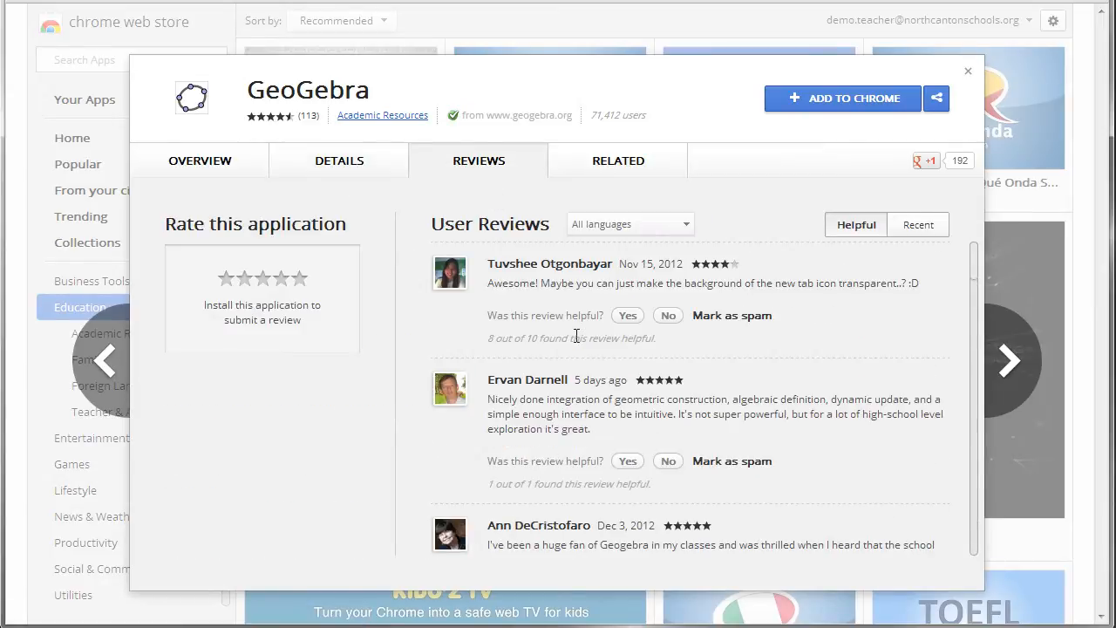
{"action": "left_click", "coordinate": [617, 160]}
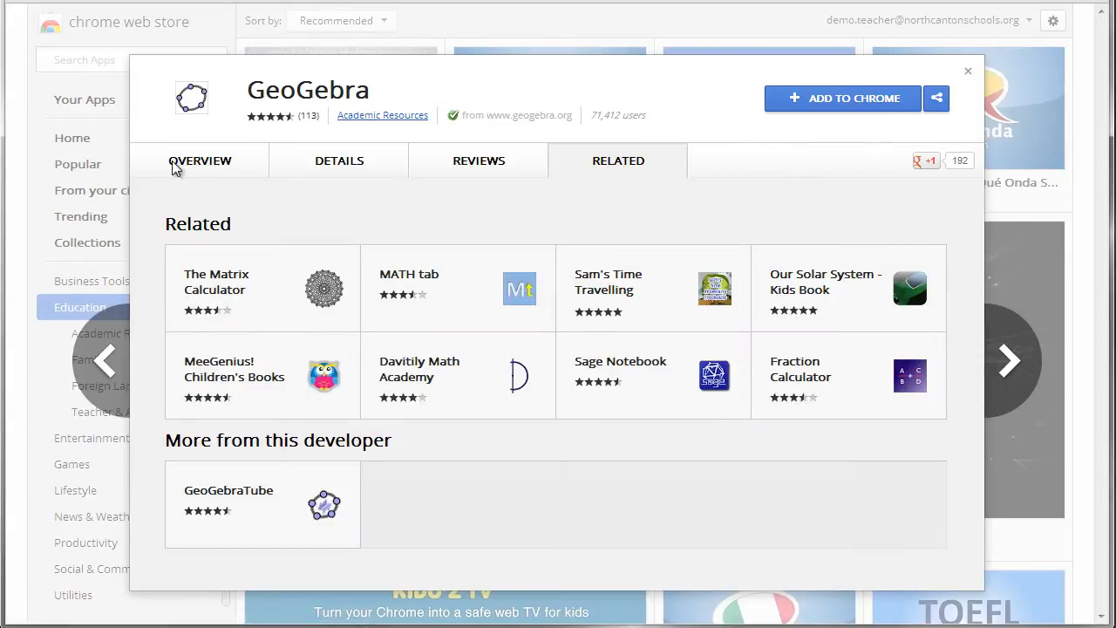
{"action": "left_click", "coordinate": [198, 160]}
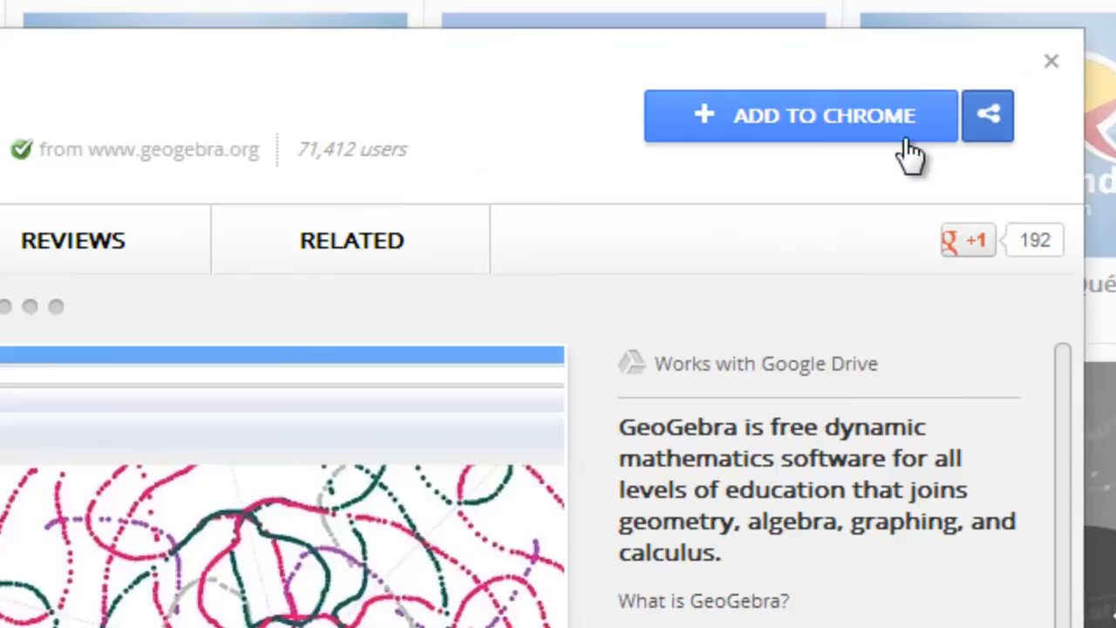
{"action": "mouse_move", "coordinate": [805, 126]}
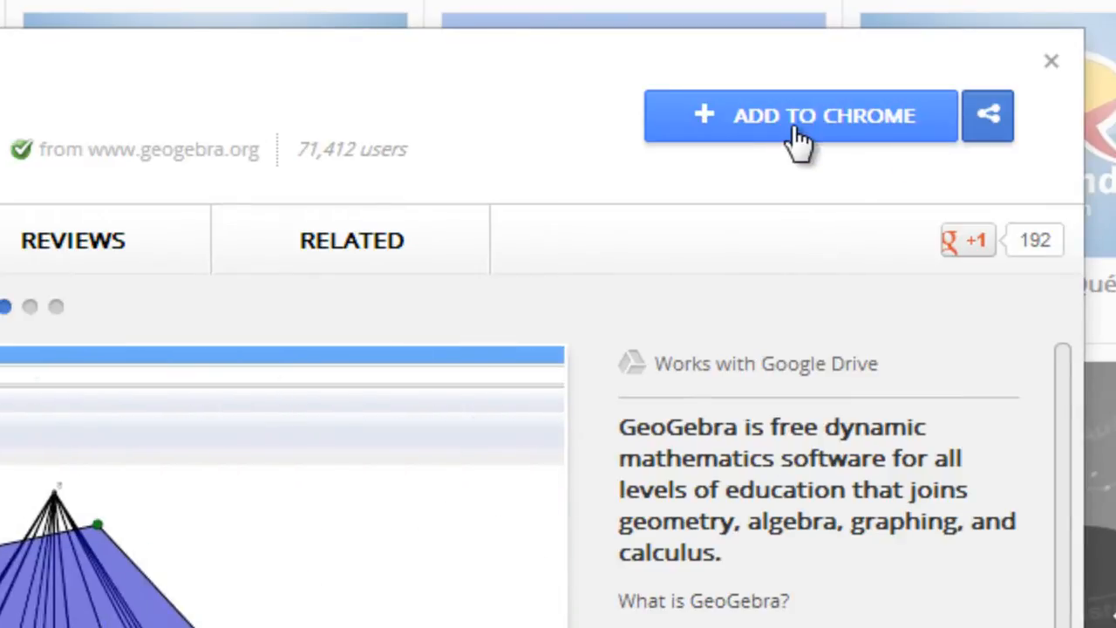
{"action": "mouse_move", "coordinate": [767, 140]}
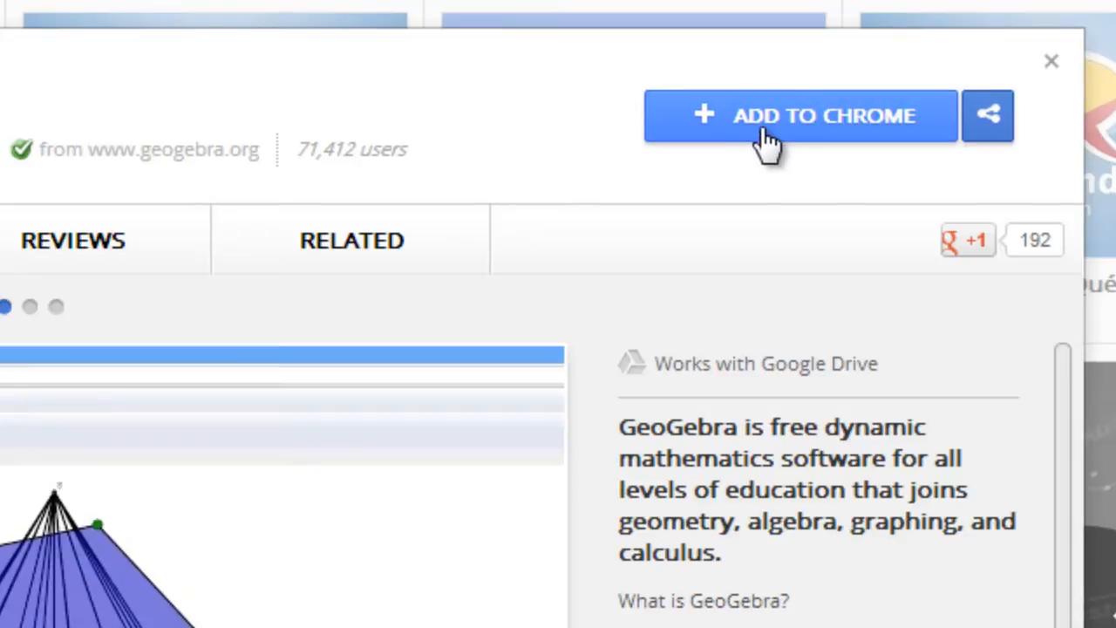
{"action": "mouse_move", "coordinate": [791, 184]}
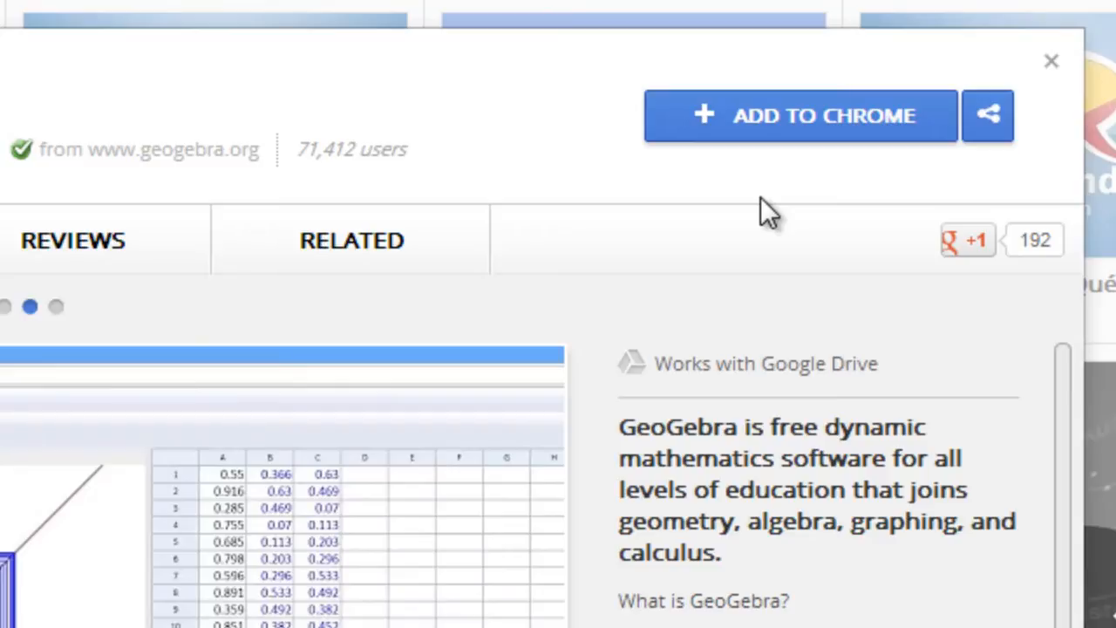
{"action": "mouse_move", "coordinate": [851, 100]}
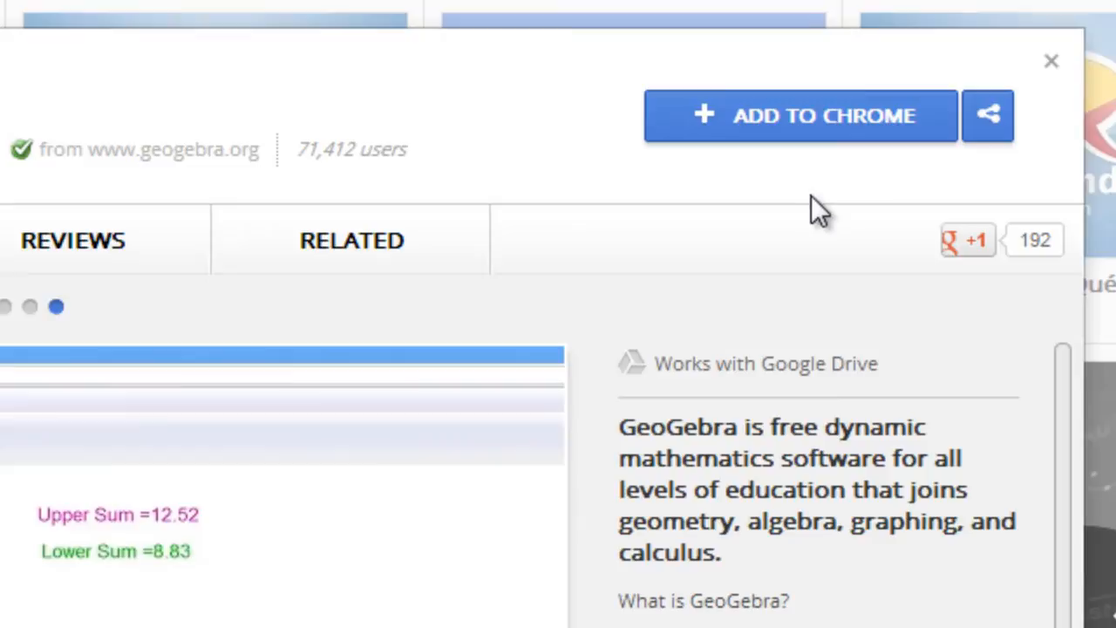
{"action": "mouse_move", "coordinate": [747, 188]}
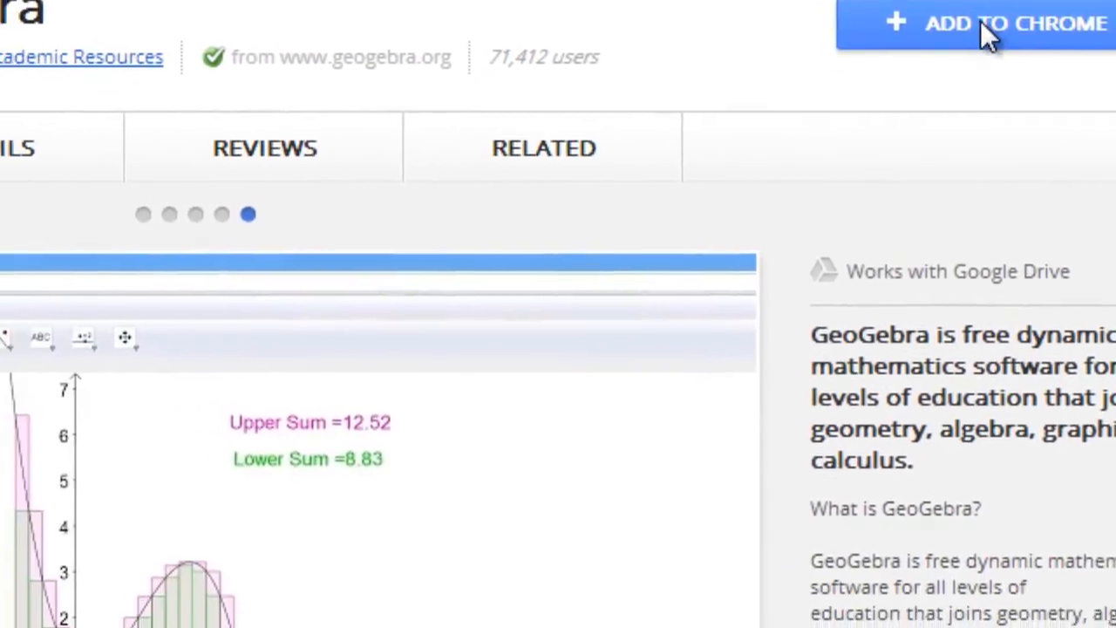
Add GeoGebra to Chrome and confirm the permission prompt.
{"action": "left_click", "coordinate": [977, 25]}
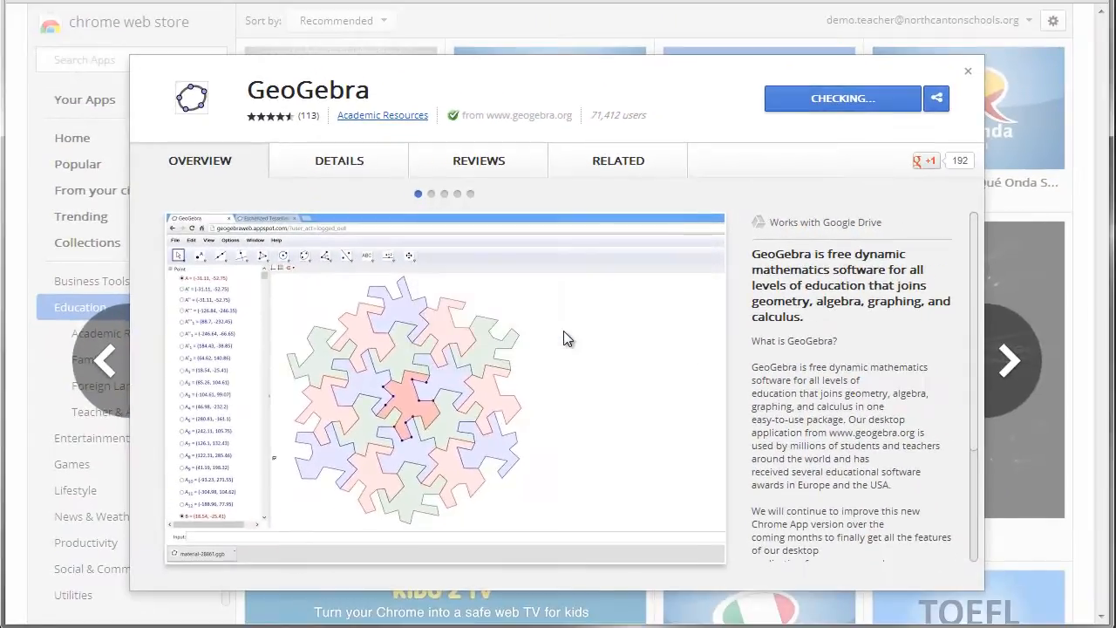
{"action": "left_click", "coordinate": [966, 69]}
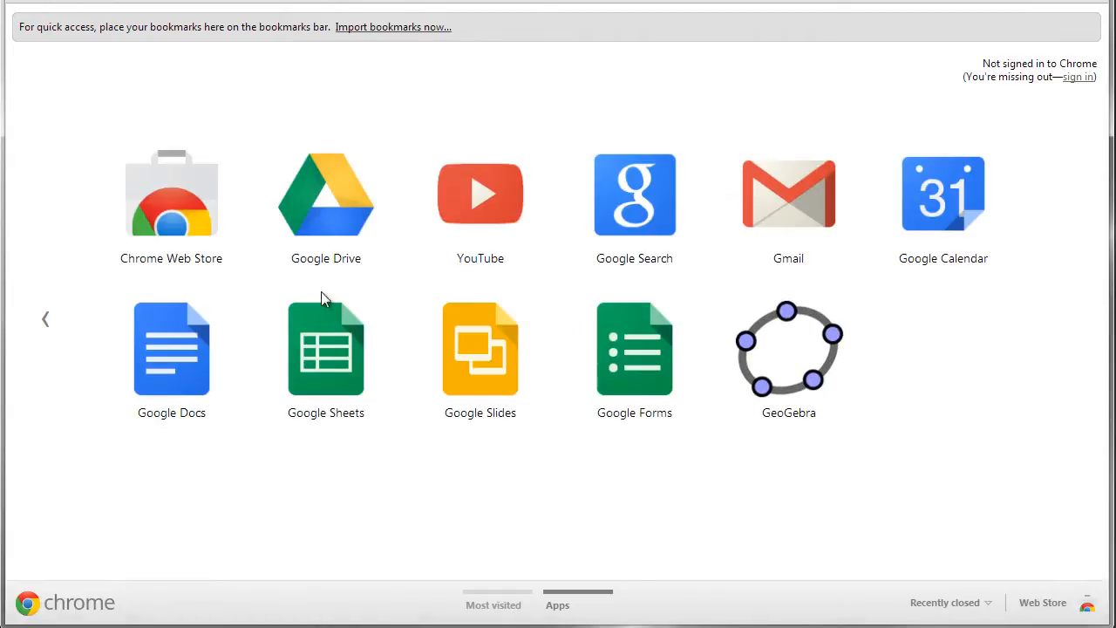
{"action": "mouse_move", "coordinate": [248, 255]}
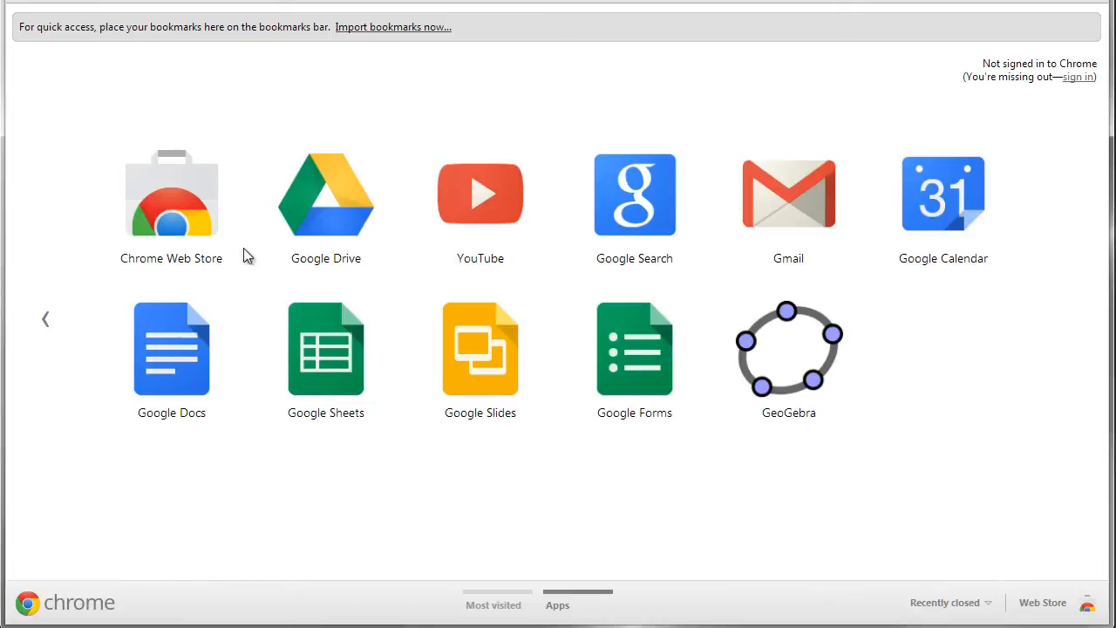
{"action": "mouse_move", "coordinate": [882, 347]}
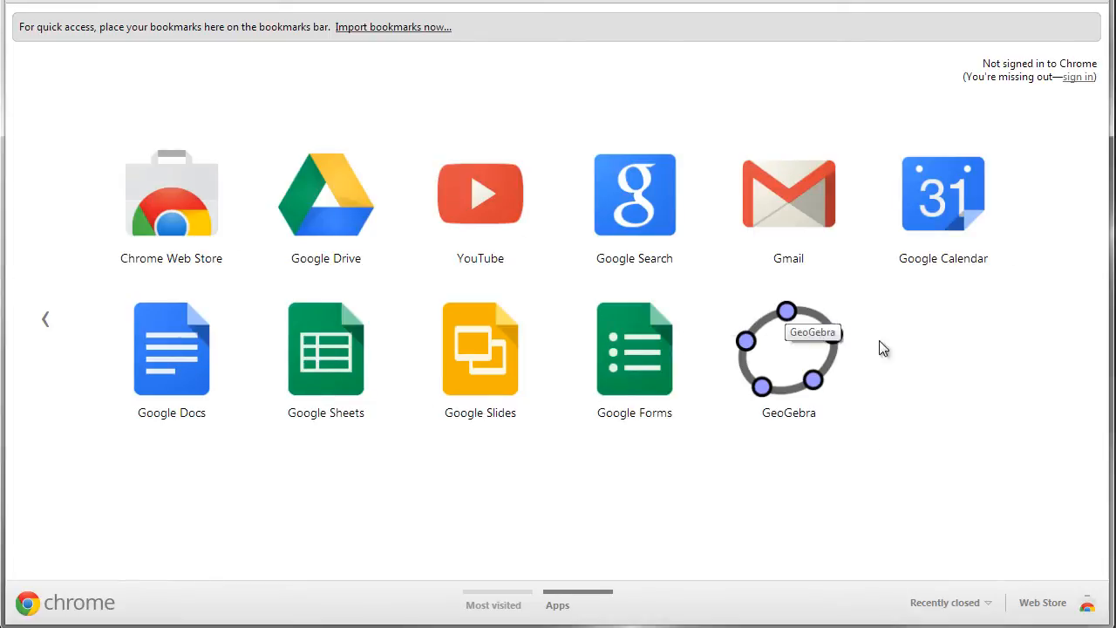
{"action": "mouse_move", "coordinate": [911, 340]}
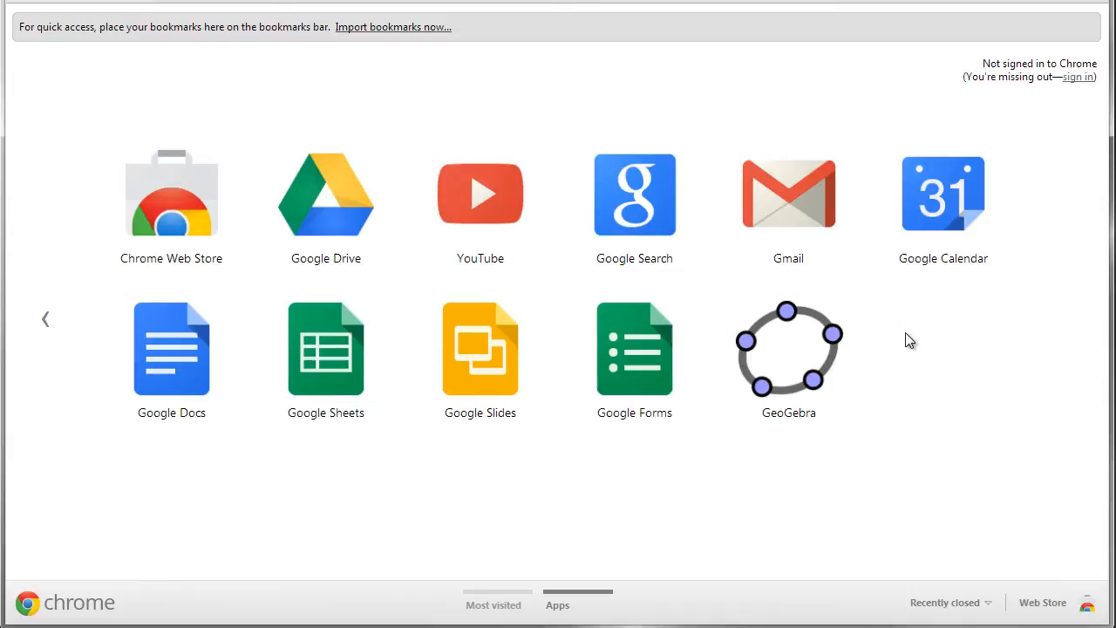
{"action": "mouse_move", "coordinate": [451, 429]}
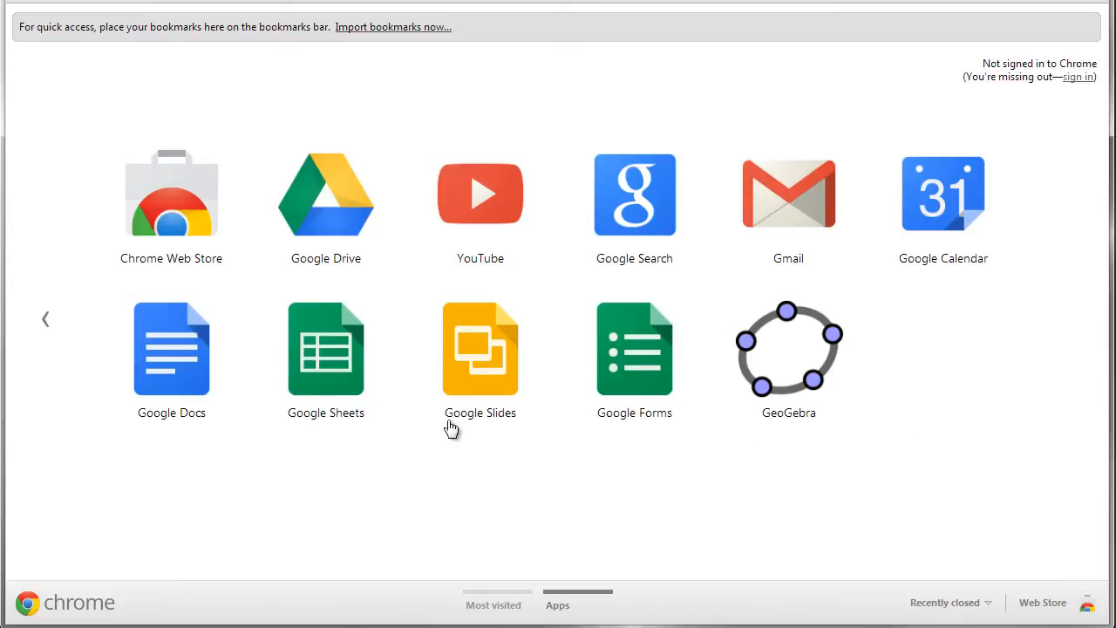
{"action": "mouse_move", "coordinate": [94, 310]}
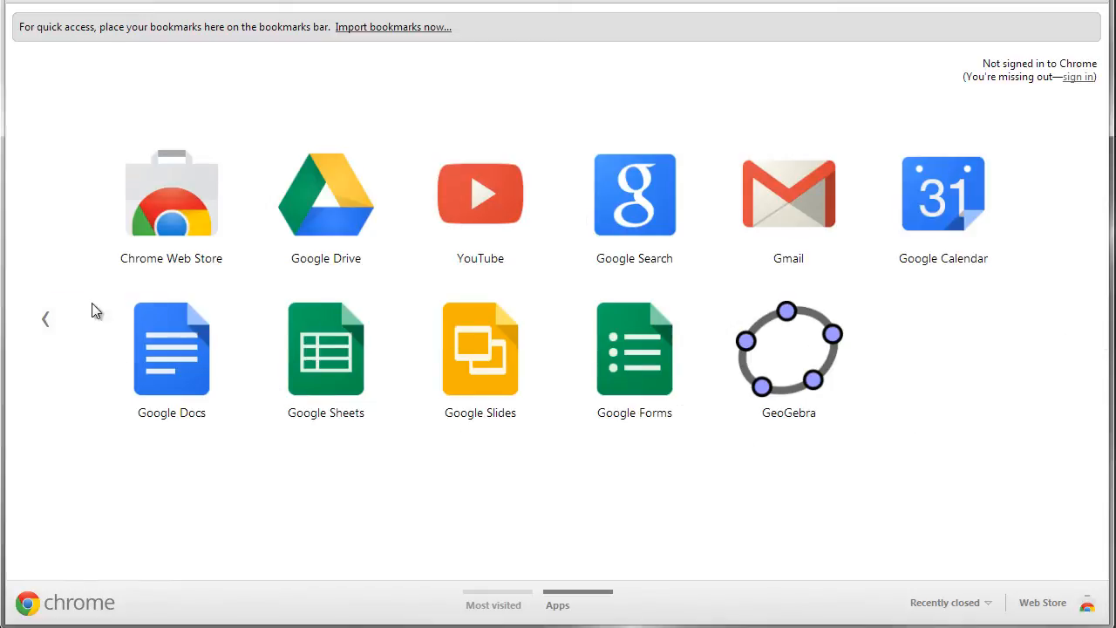
{"action": "mouse_move", "coordinate": [945, 359]}
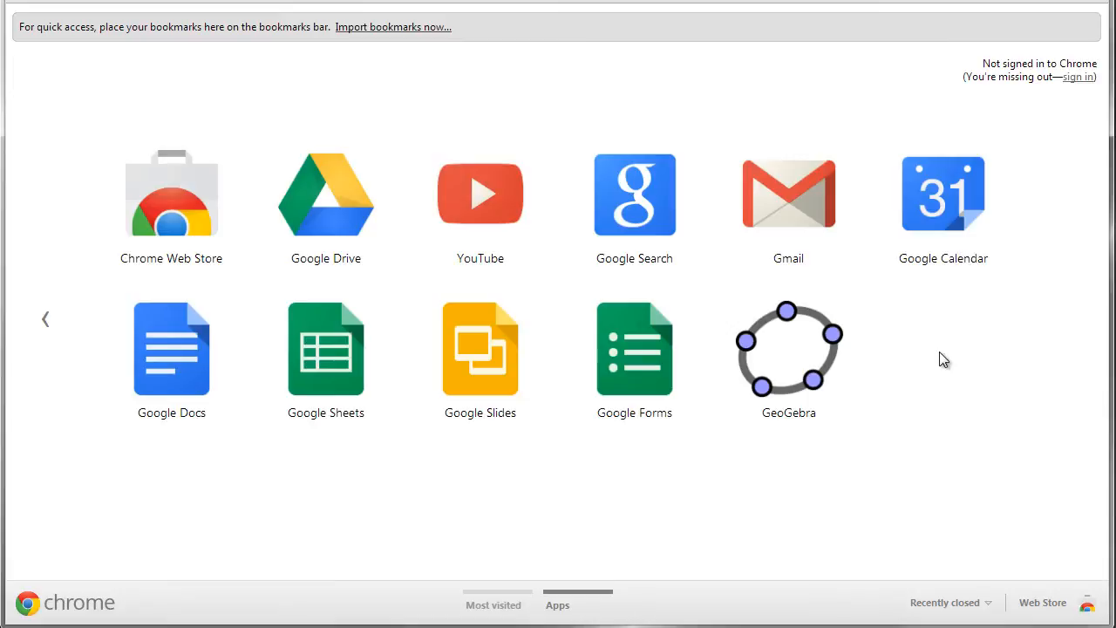
{"action": "left_click_drag", "start_coordinate": [788, 348], "coordinate": [616, 349]}
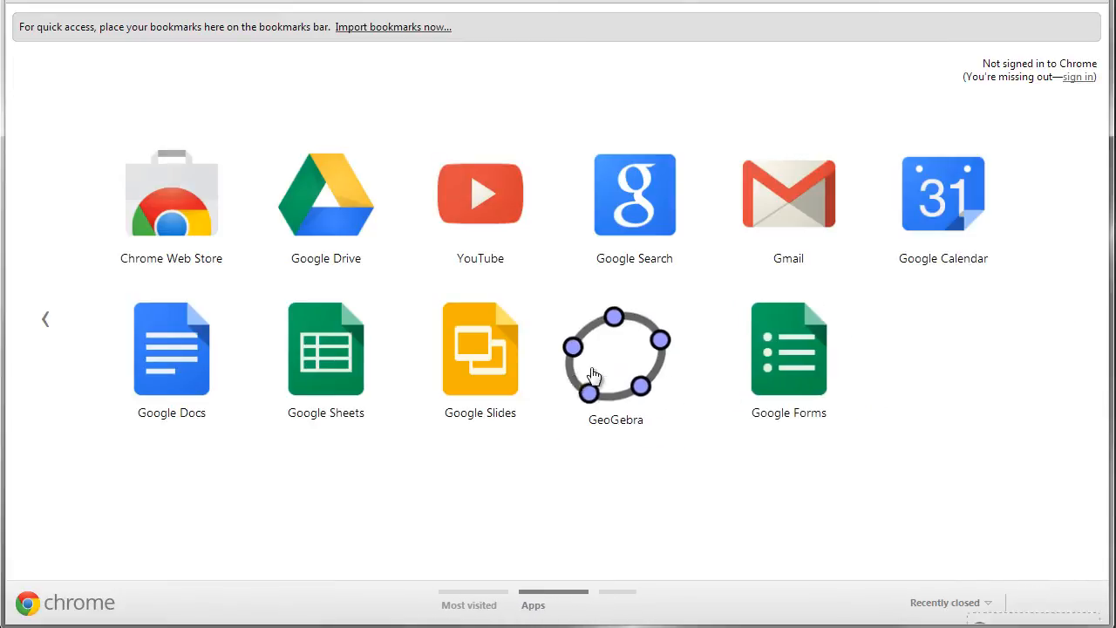
{"action": "left_click_drag", "start_coordinate": [616, 349], "coordinate": [883, 357]}
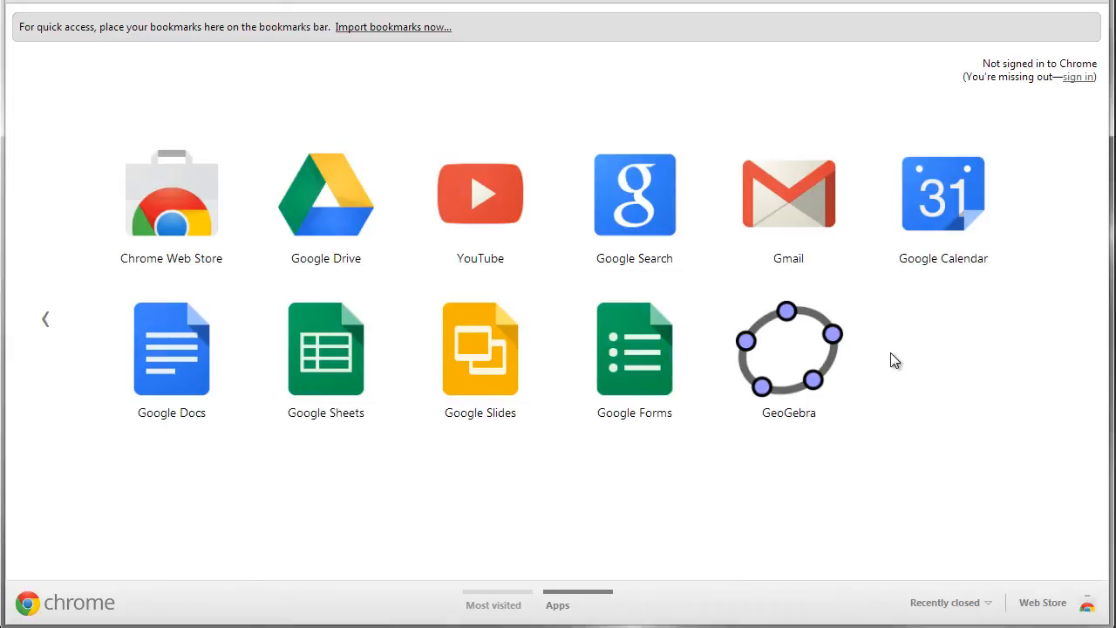
{"action": "mouse_move", "coordinate": [898, 356]}
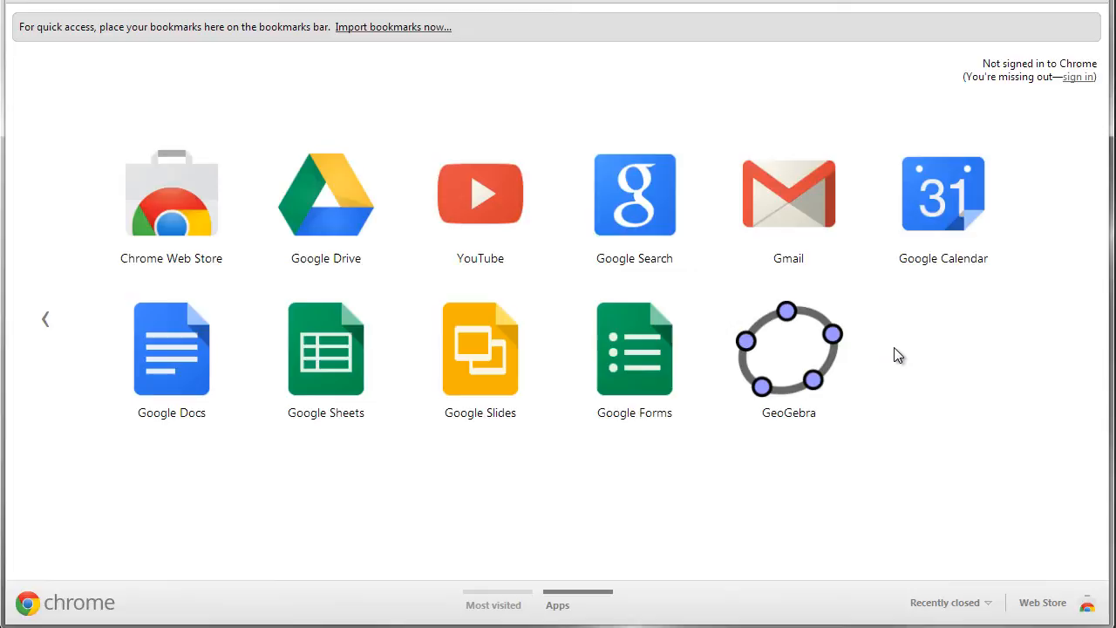
{"action": "mouse_move", "coordinate": [686, 358]}
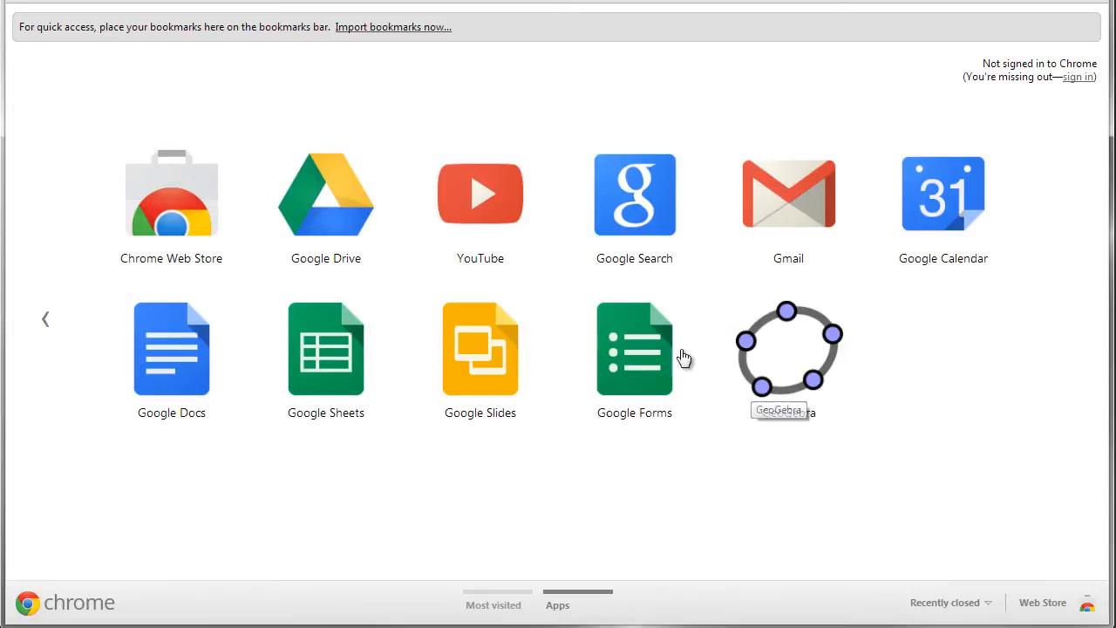
{"action": "mouse_move", "coordinate": [656, 465]}
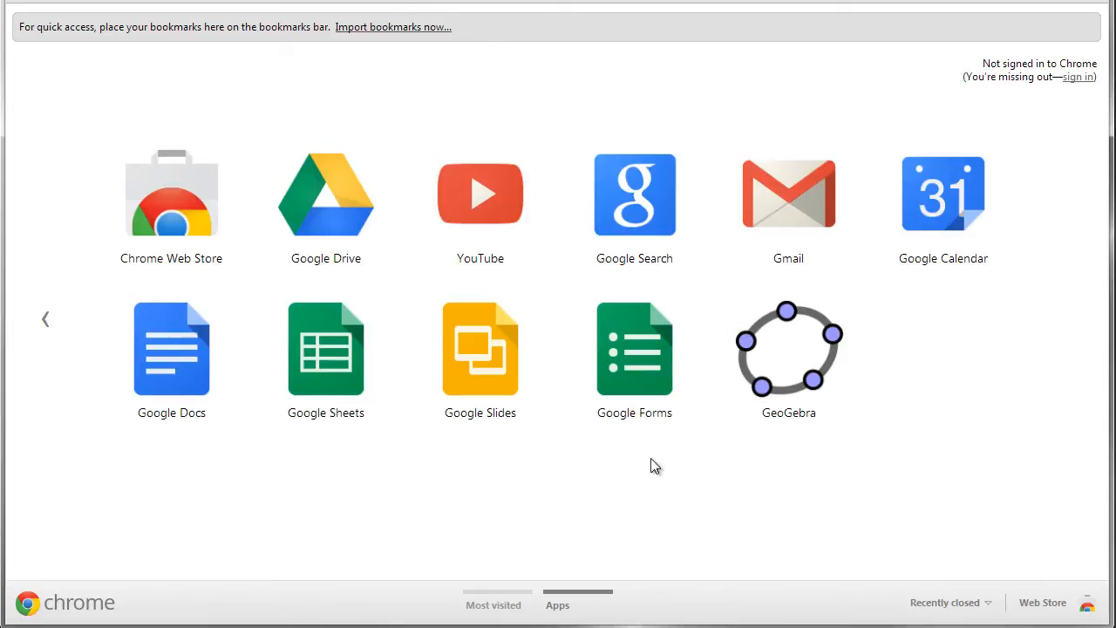
{"action": "mouse_move", "coordinate": [993, 331]}
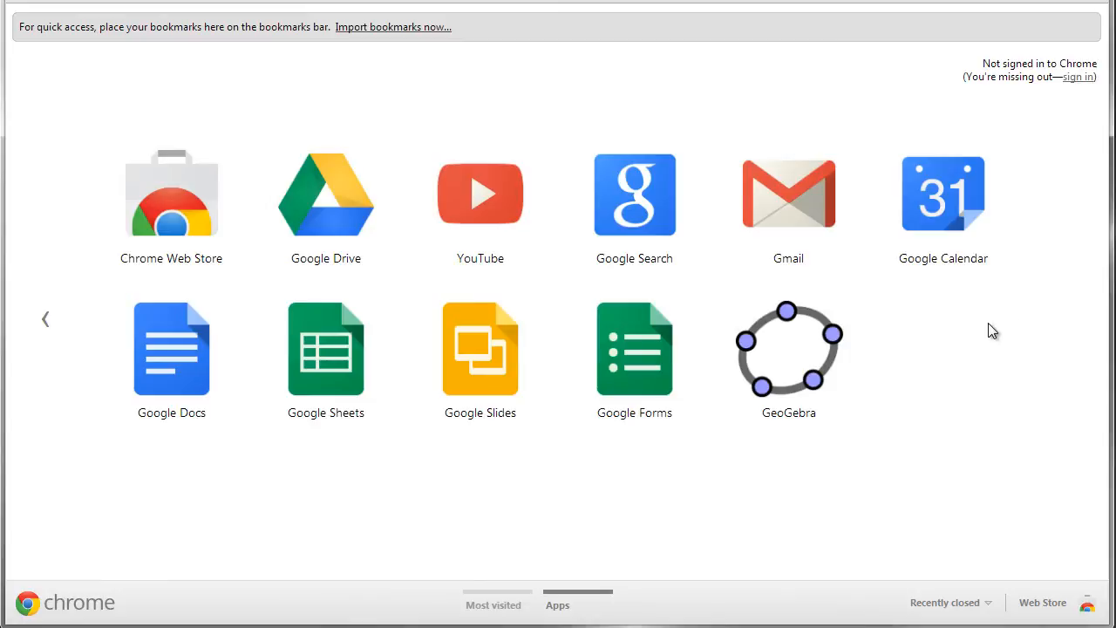
{"action": "mouse_move", "coordinate": [824, 369]}
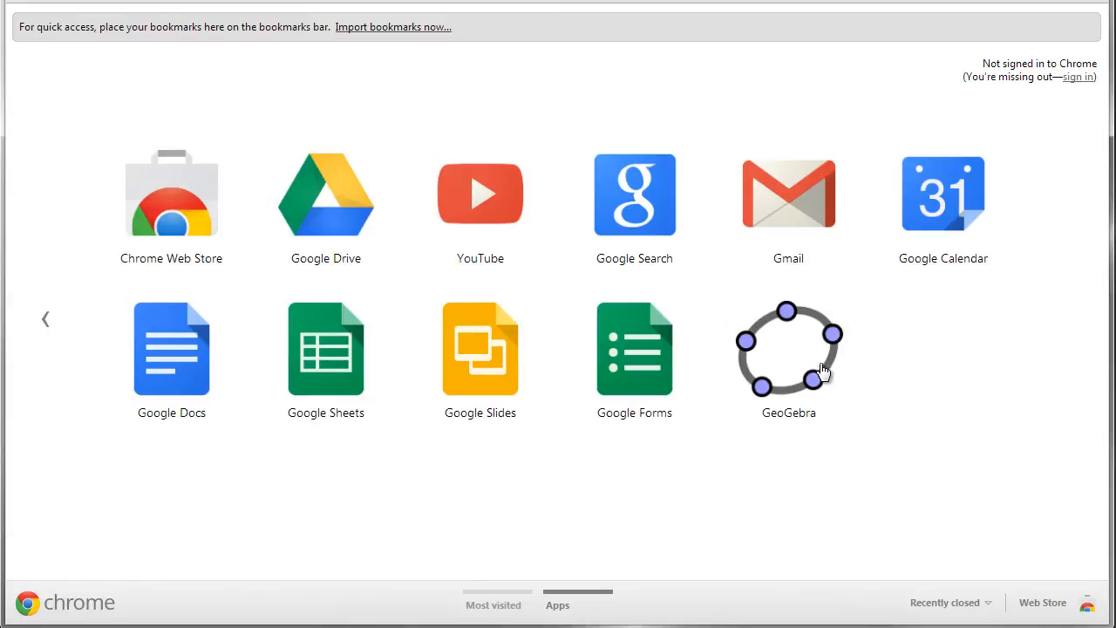
{"action": "mouse_move", "coordinate": [788, 368]}
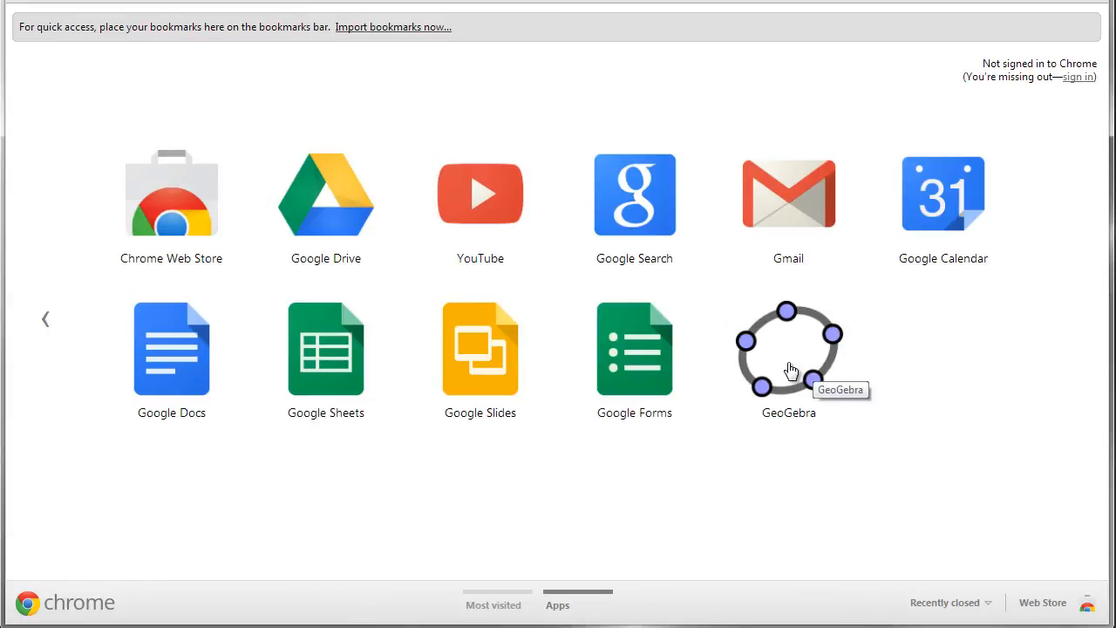
{"action": "mouse_move", "coordinate": [783, 355]}
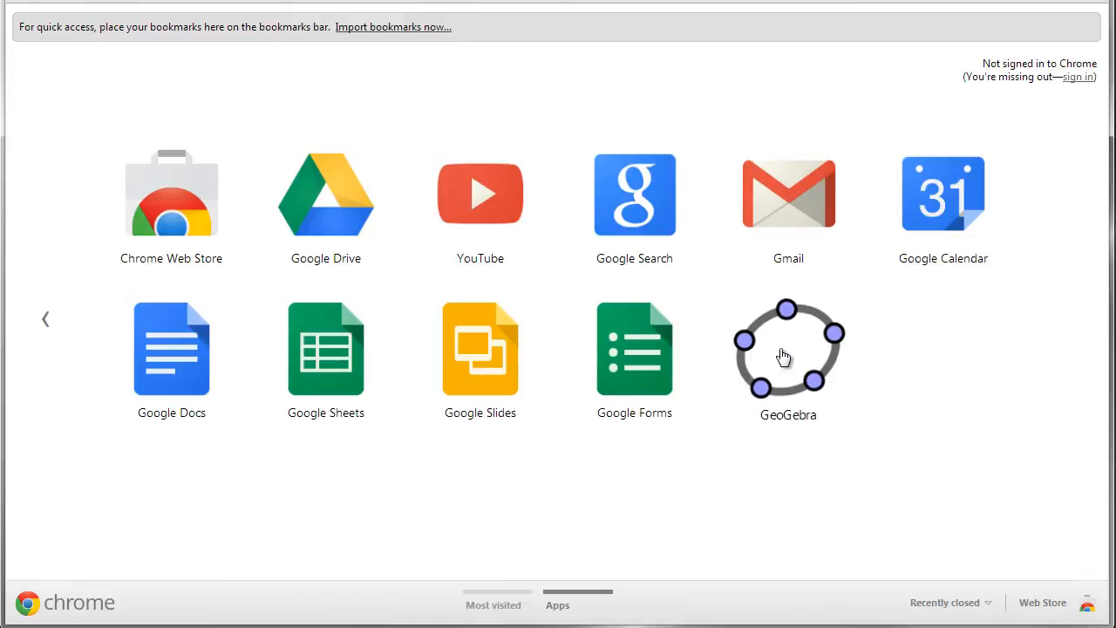
Launch the GeoGebra app from Chrome's apps page.
{"action": "left_click", "coordinate": [788, 349]}
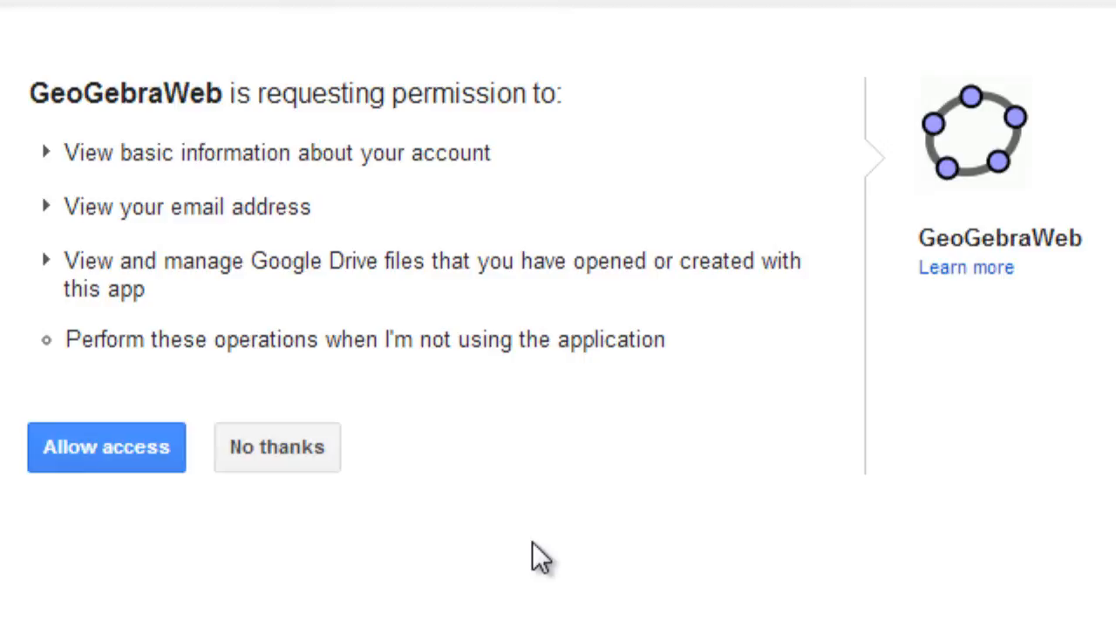
{"action": "mouse_move", "coordinate": [328, 614]}
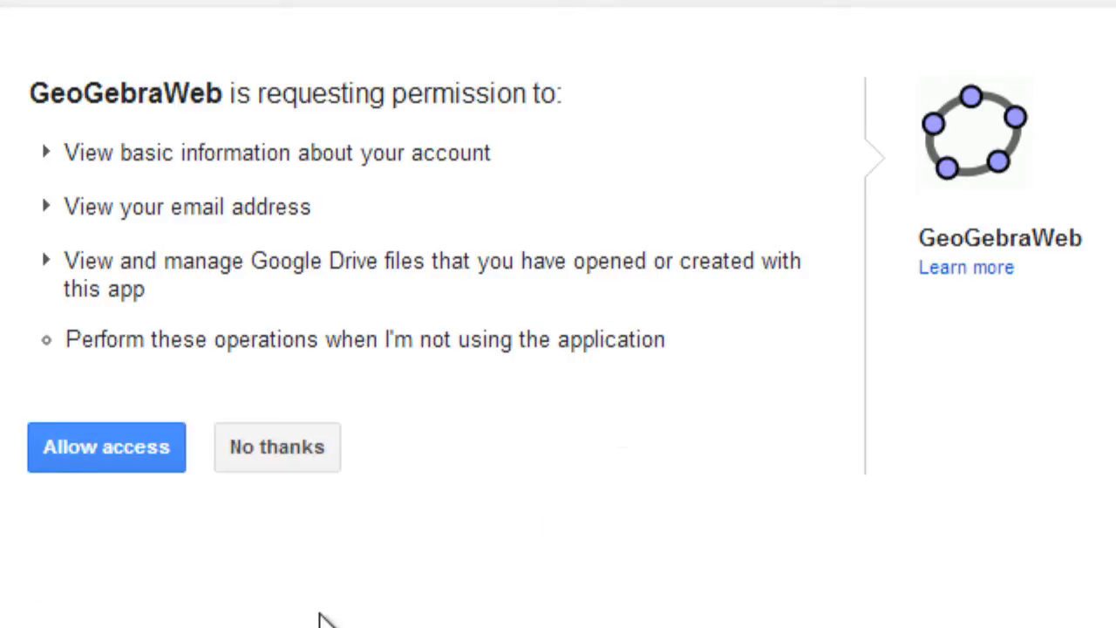
{"action": "mouse_move", "coordinate": [244, 602]}
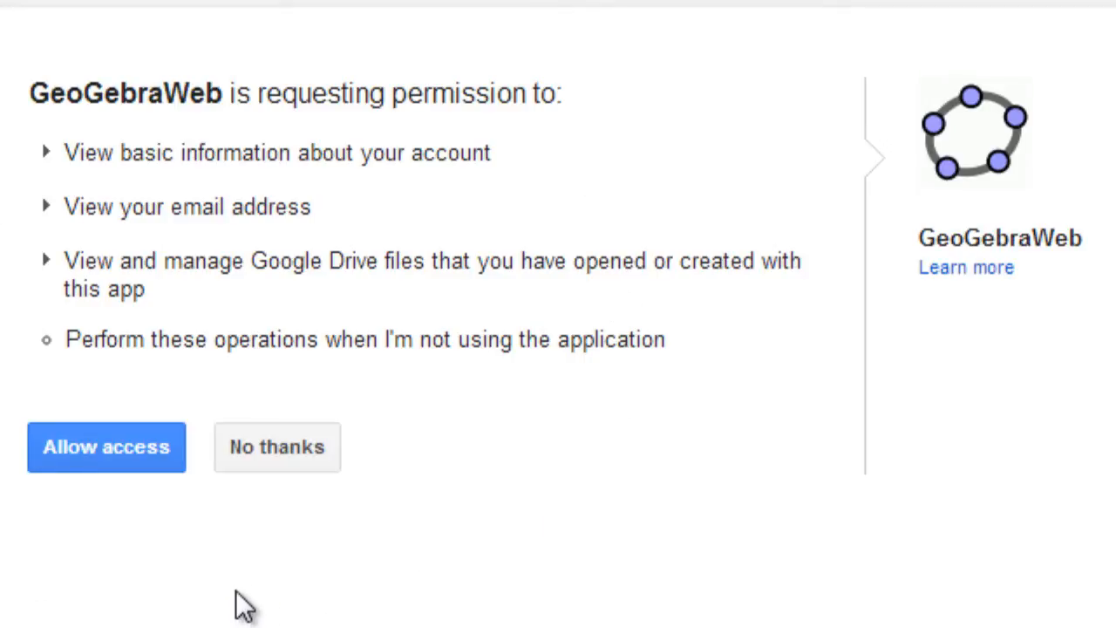
{"action": "mouse_move", "coordinate": [376, 361]}
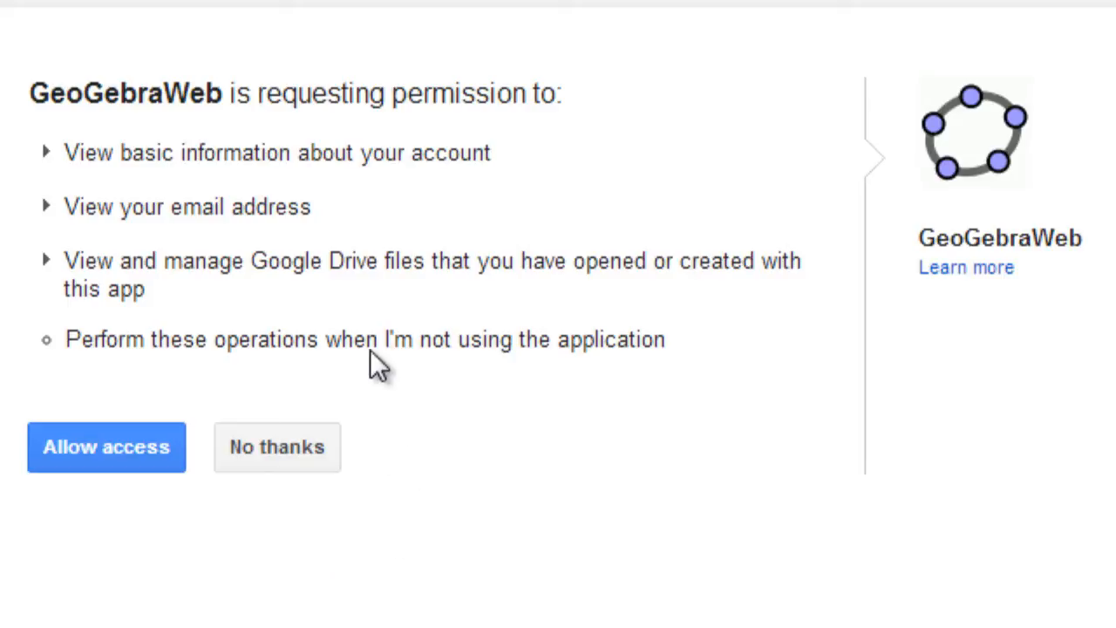
{"action": "mouse_move", "coordinate": [481, 269]}
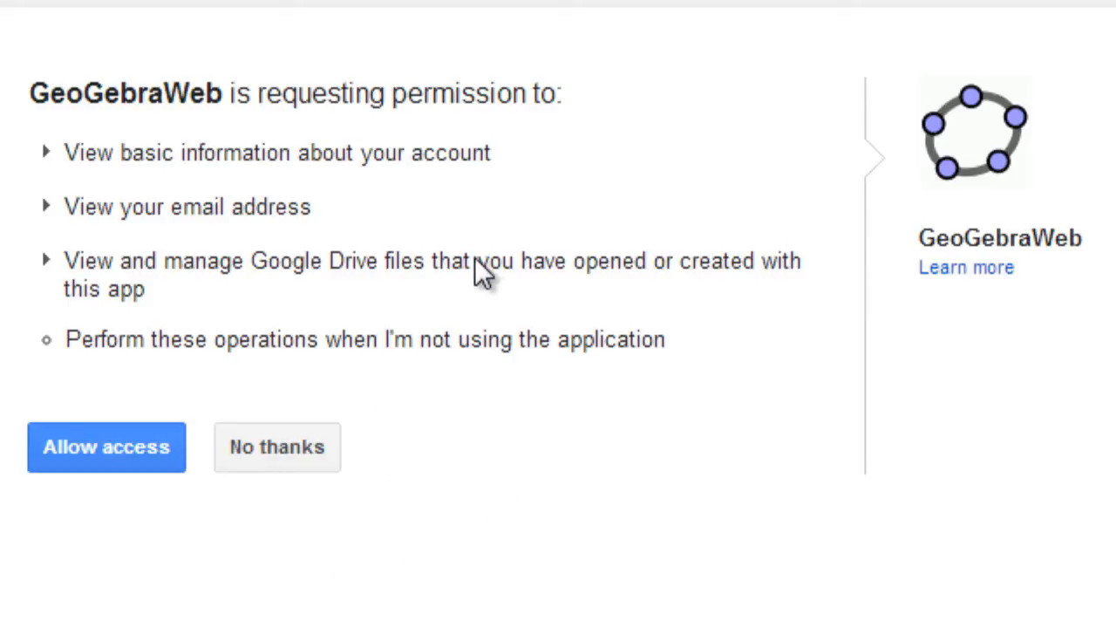
{"action": "mouse_move", "coordinate": [485, 270]}
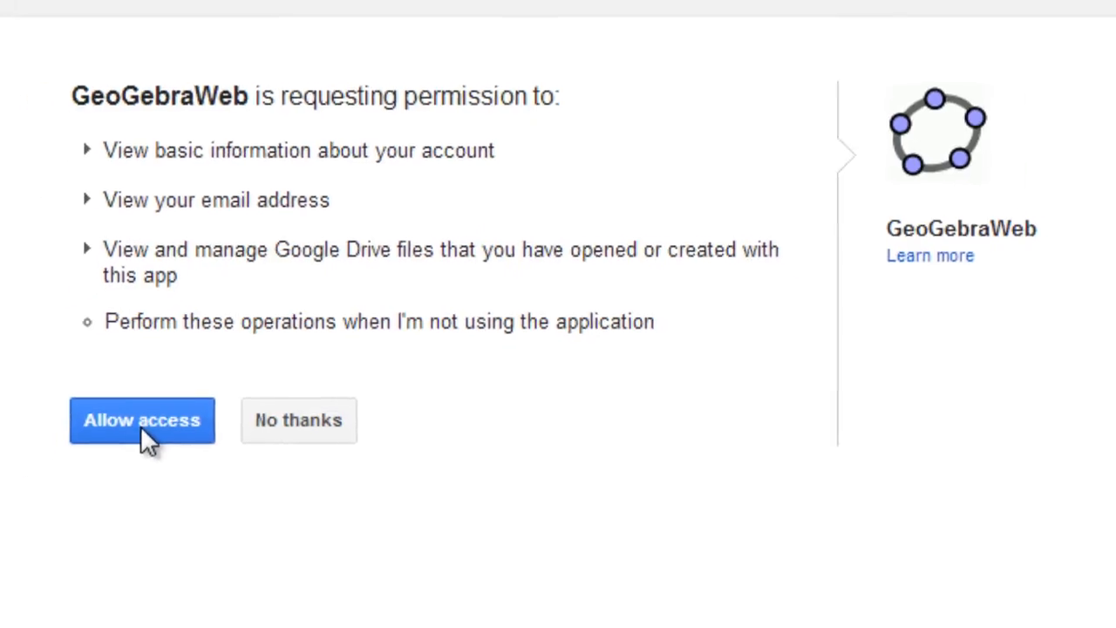
Allow GeoGebraWeb access to the Google account and Drive files.
{"action": "left_click", "coordinate": [141, 419]}
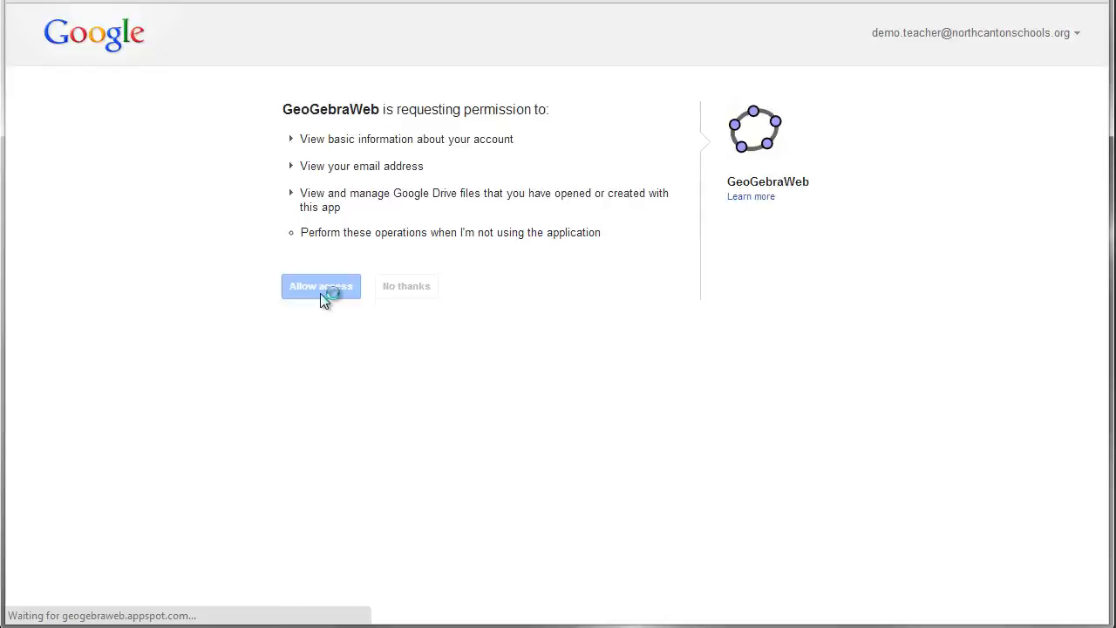
{"action": "left_click", "coordinate": [321, 286]}
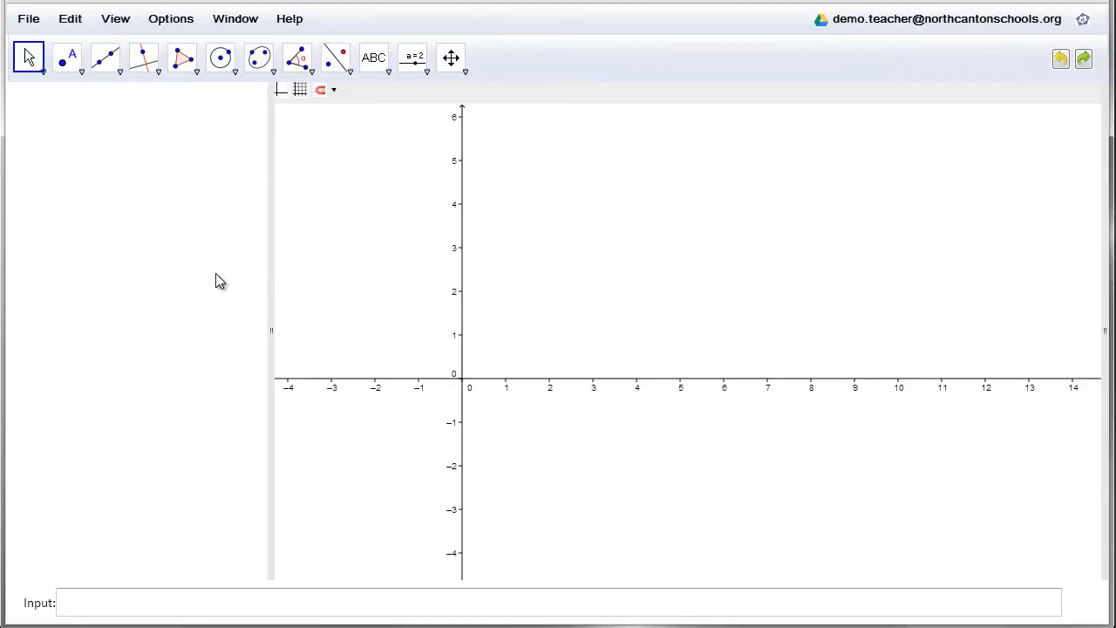
{"action": "mouse_move", "coordinate": [729, 227]}
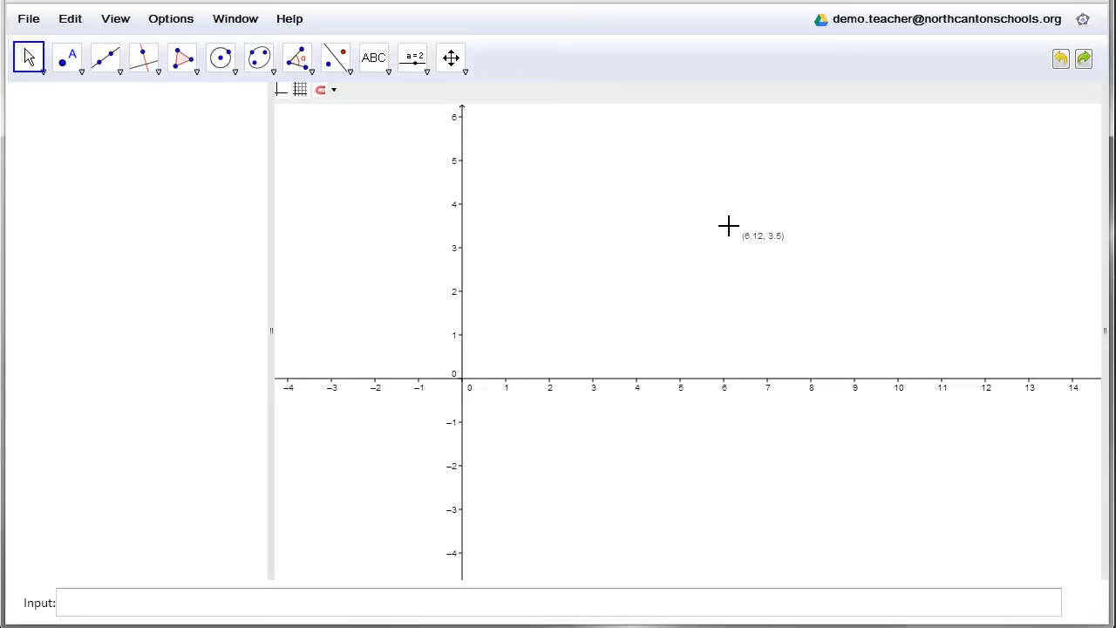
{"action": "mouse_move", "coordinate": [684, 240]}
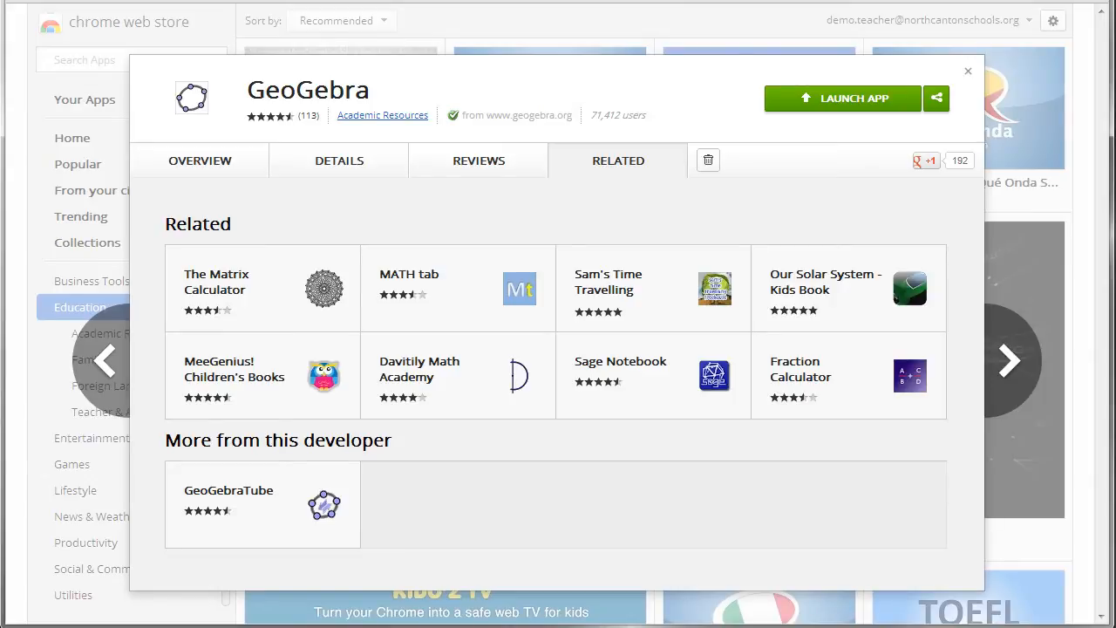
Leave the GeoGebra workspace and return to Chrome's apps page.
{"action": "left_click", "coordinate": [968, 72]}
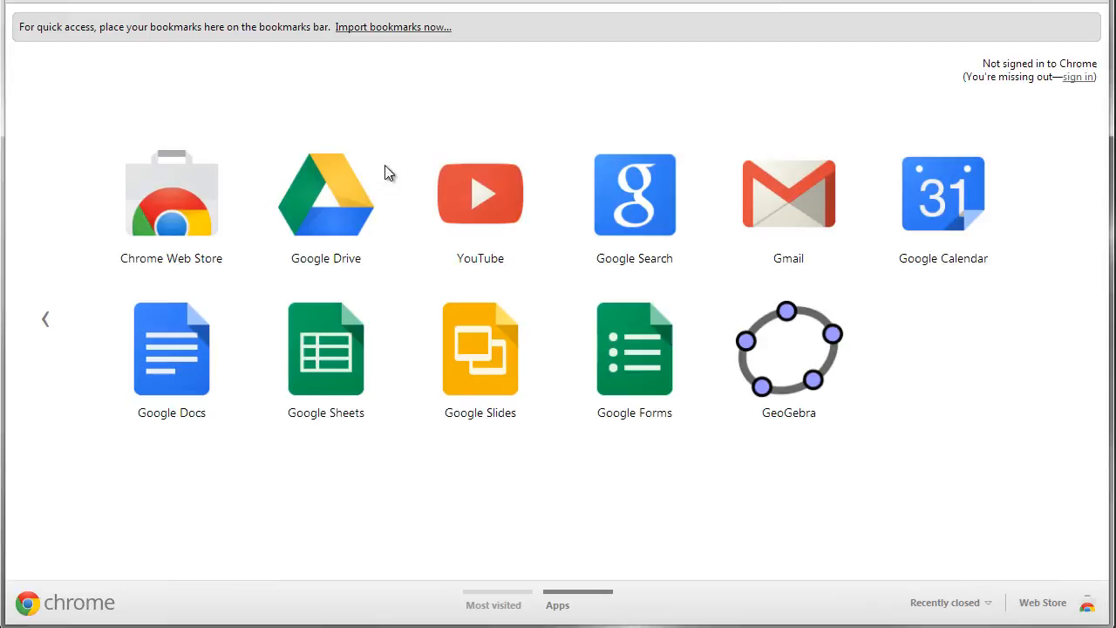
Open Google Drive and show the Create menu listing the GeoGebra File option.
{"action": "left_click", "coordinate": [325, 193]}
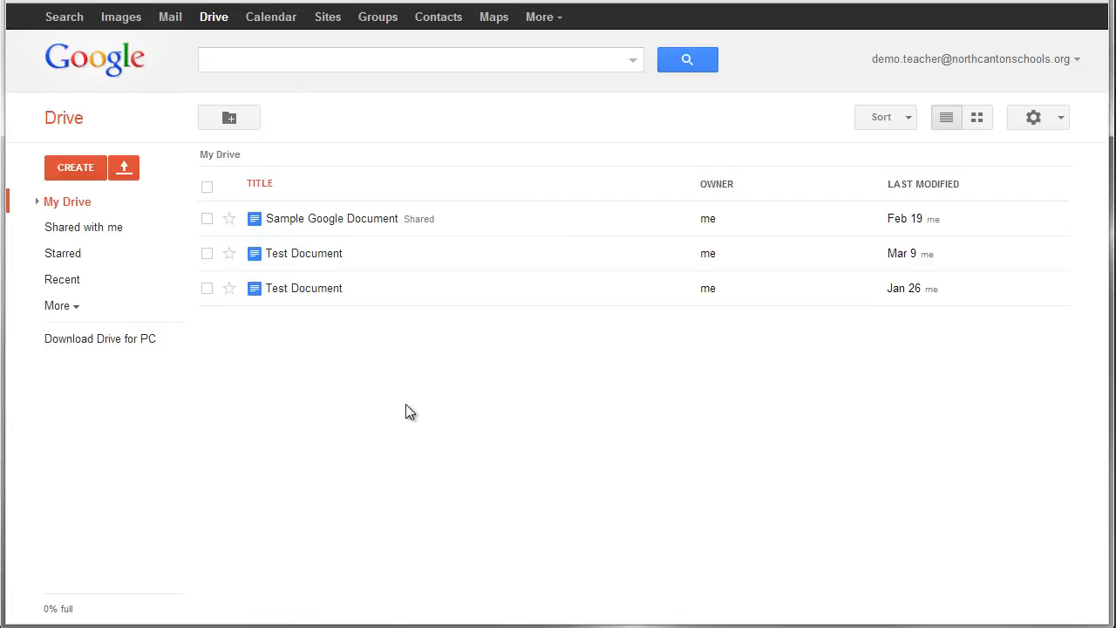
{"action": "mouse_move", "coordinate": [342, 422]}
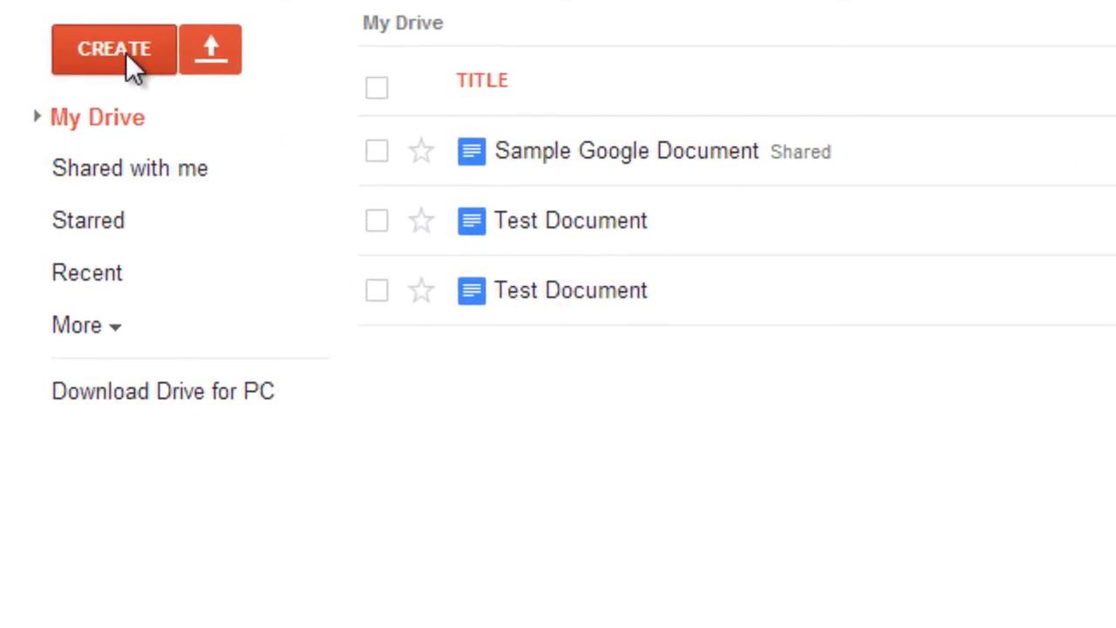
{"action": "left_click", "coordinate": [113, 49]}
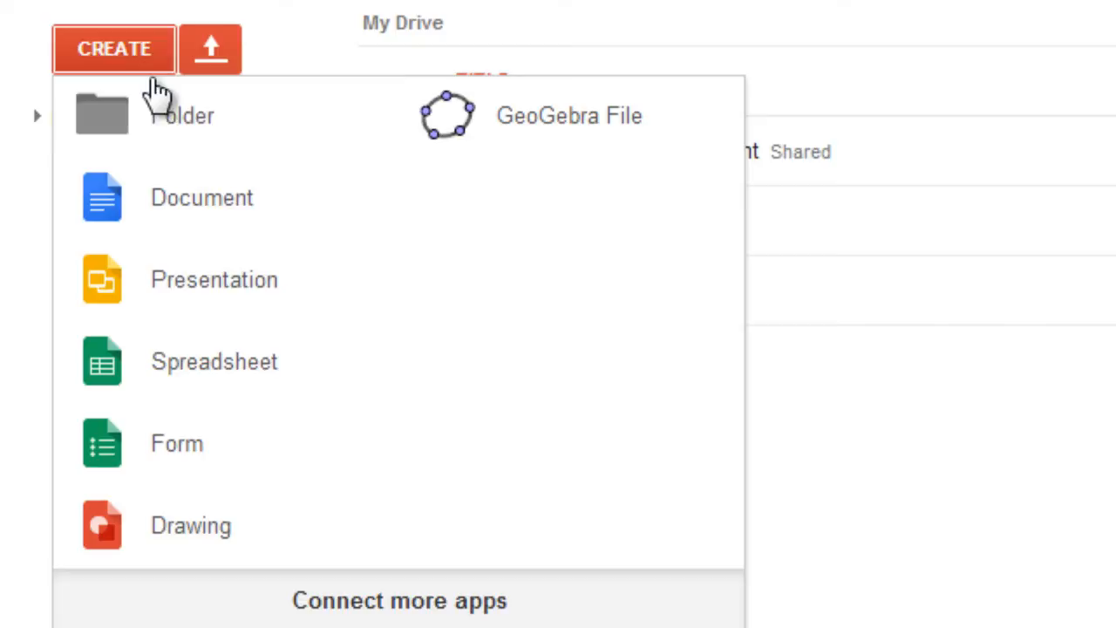
{"action": "mouse_move", "coordinate": [558, 139]}
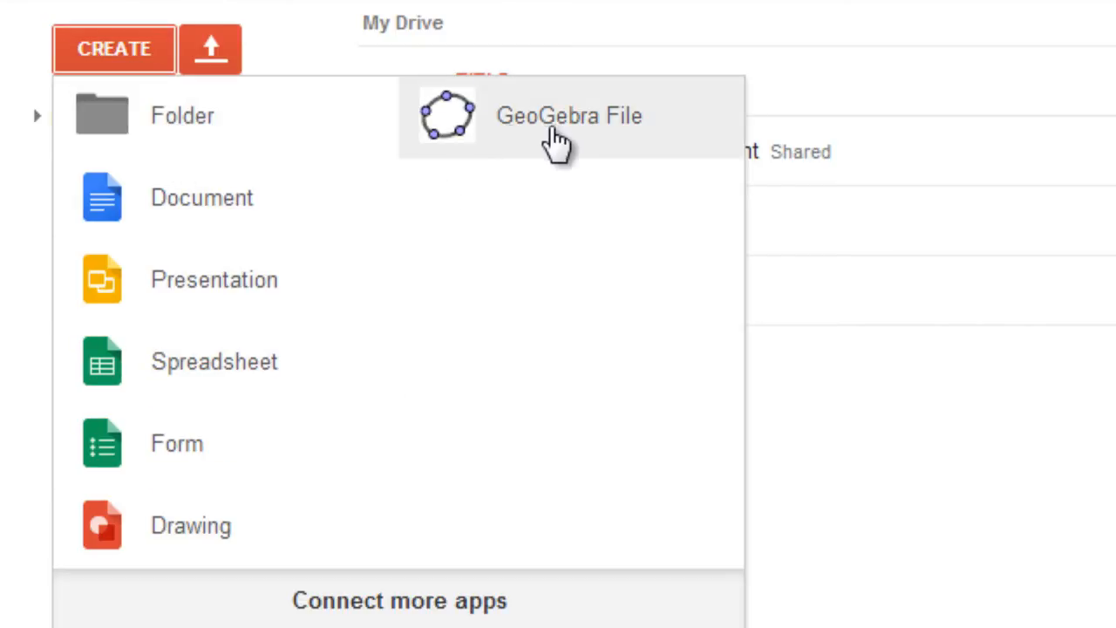
{"action": "mouse_move", "coordinate": [592, 122]}
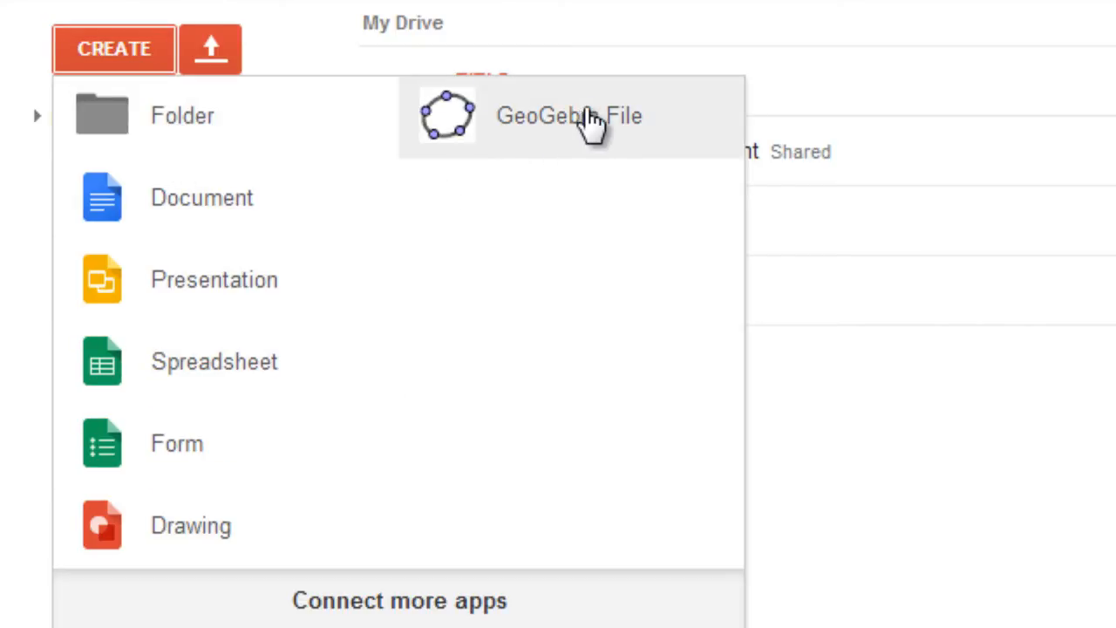
{"action": "mouse_move", "coordinate": [582, 338]}
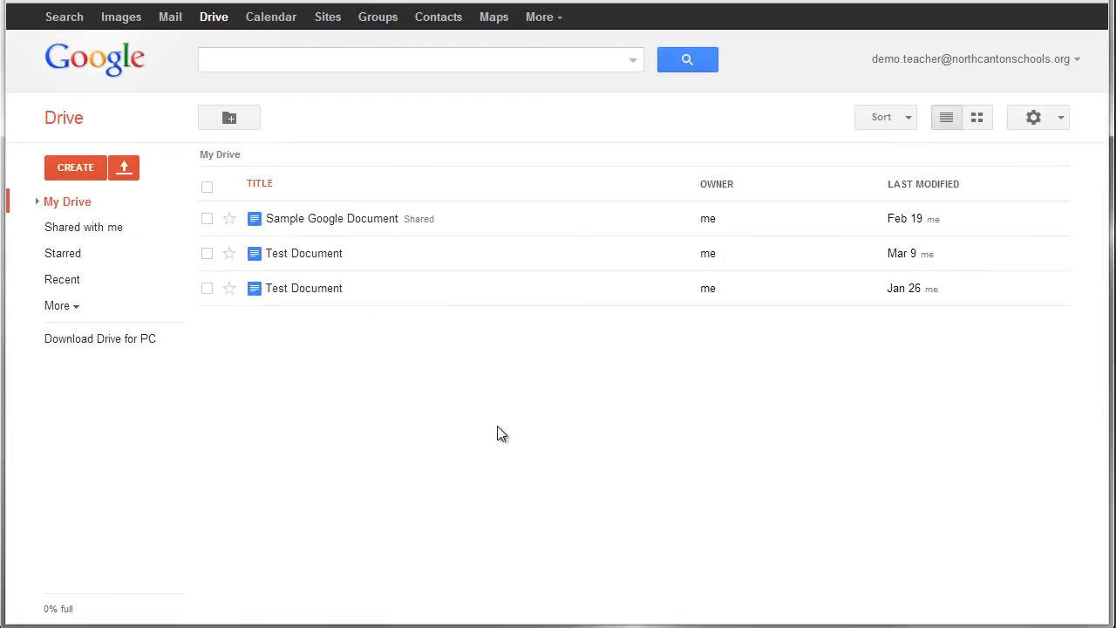
{"action": "mouse_move", "coordinate": [485, 429]}
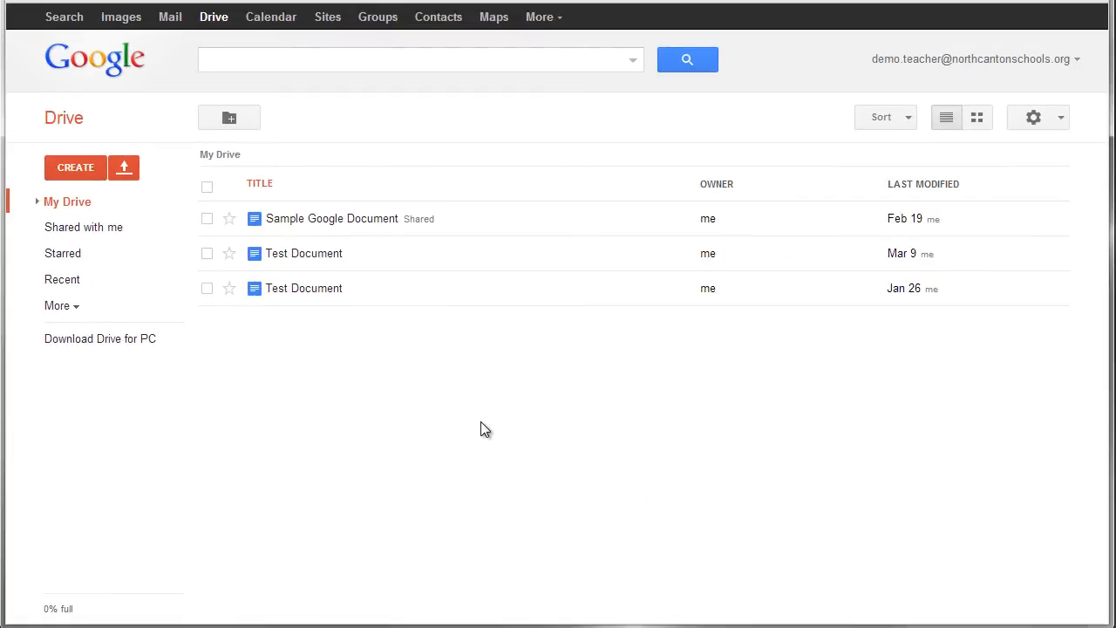
{"action": "mouse_move", "coordinate": [443, 377]}
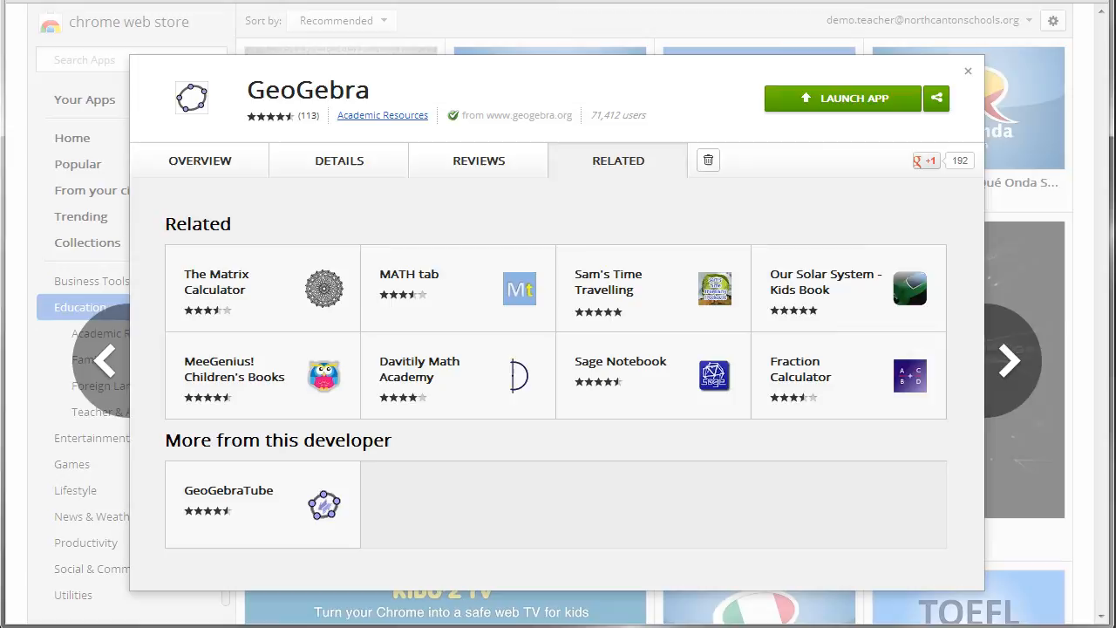
Return to the apps page and bring up GeoGebra's right-click options menu.
{"action": "left_click", "coordinate": [966, 70]}
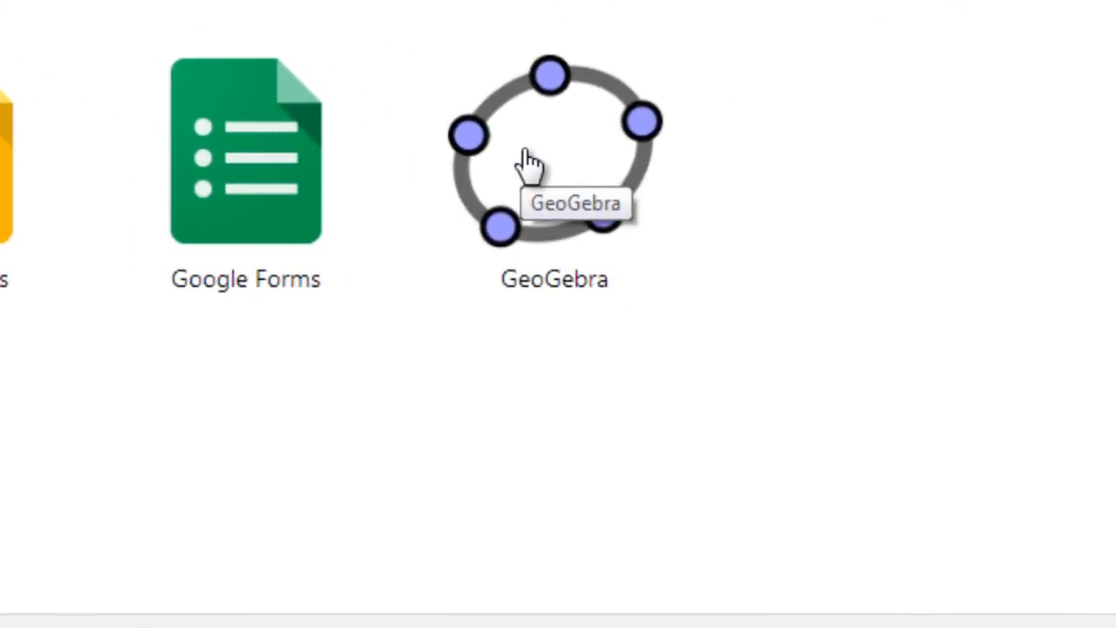
{"action": "right_click", "coordinate": [555, 157]}
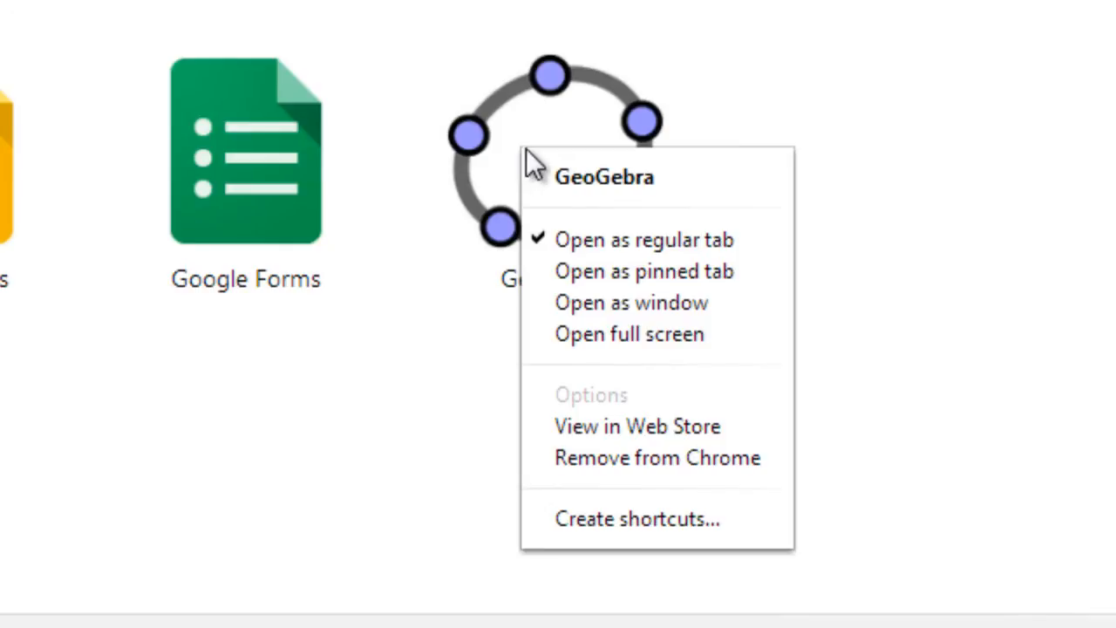
{"action": "mouse_move", "coordinate": [593, 475]}
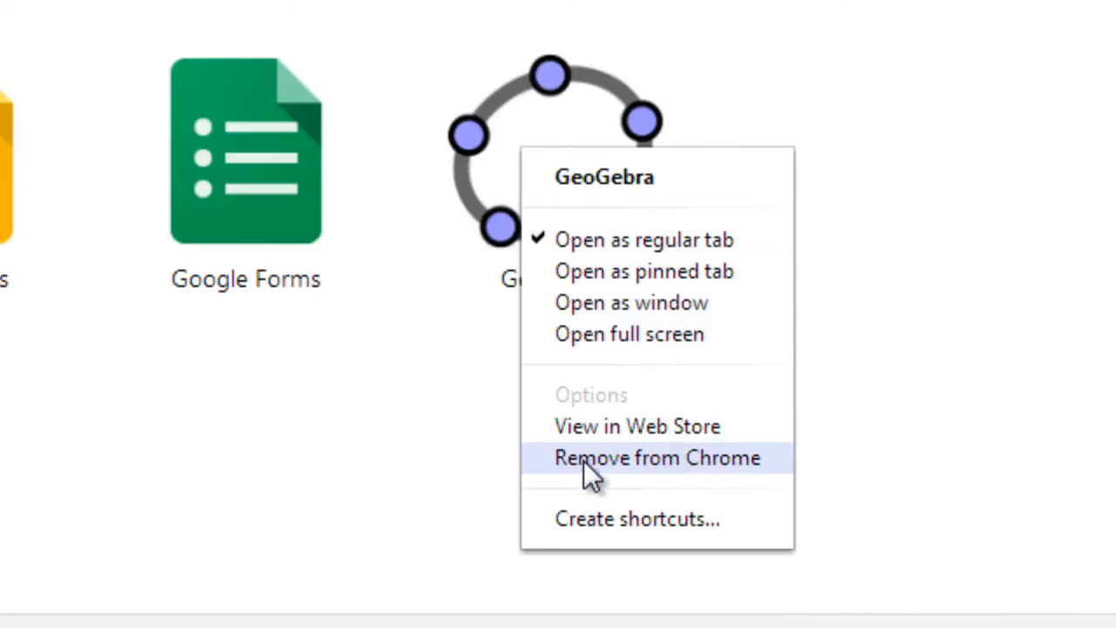
Remove the GeoGebra app from Chrome and confirm the removal.
{"action": "left_click", "coordinate": [656, 457]}
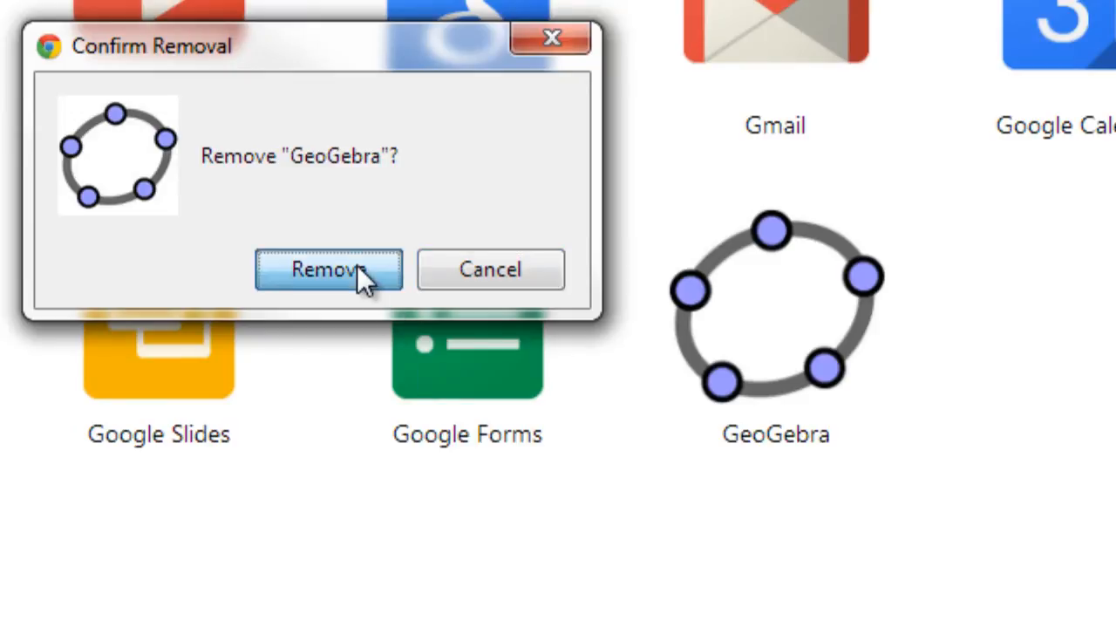
{"action": "left_click", "coordinate": [328, 268]}
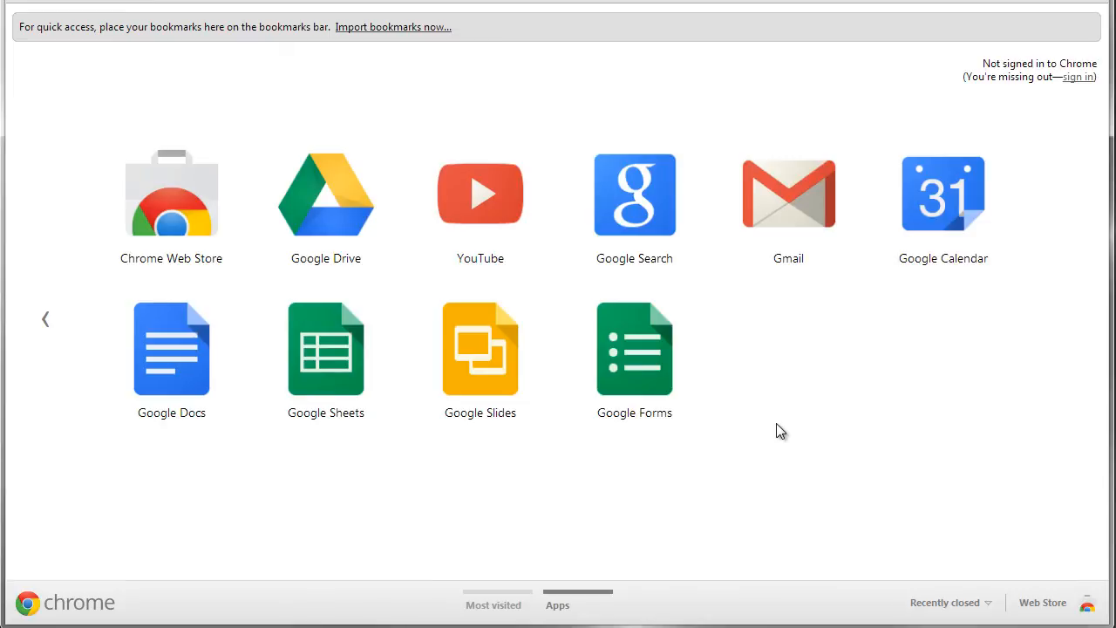
{"action": "mouse_move", "coordinate": [776, 443]}
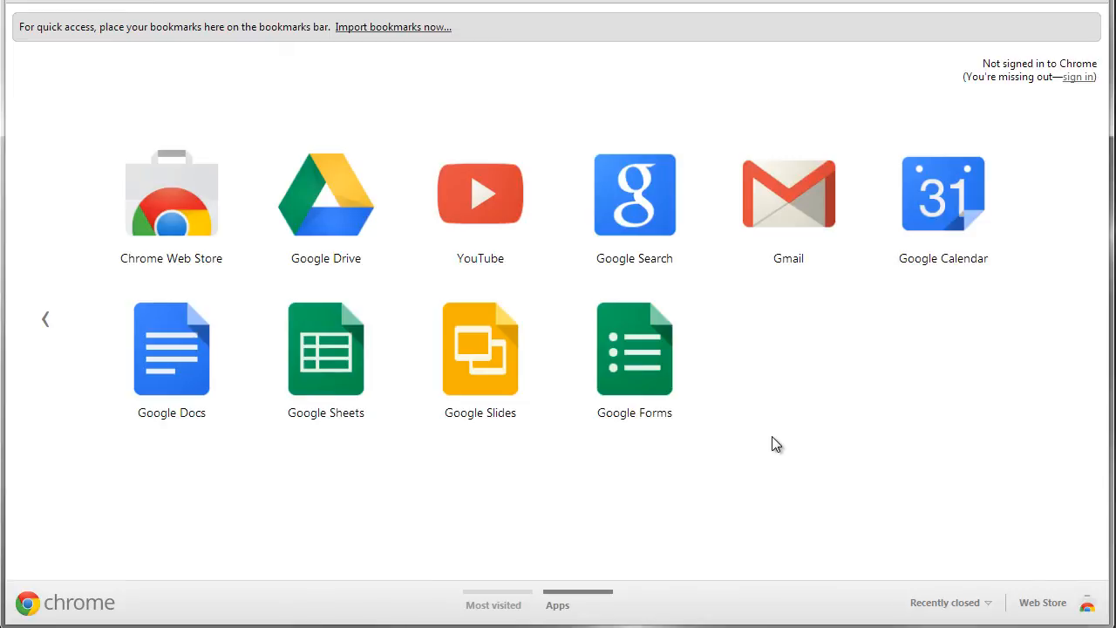